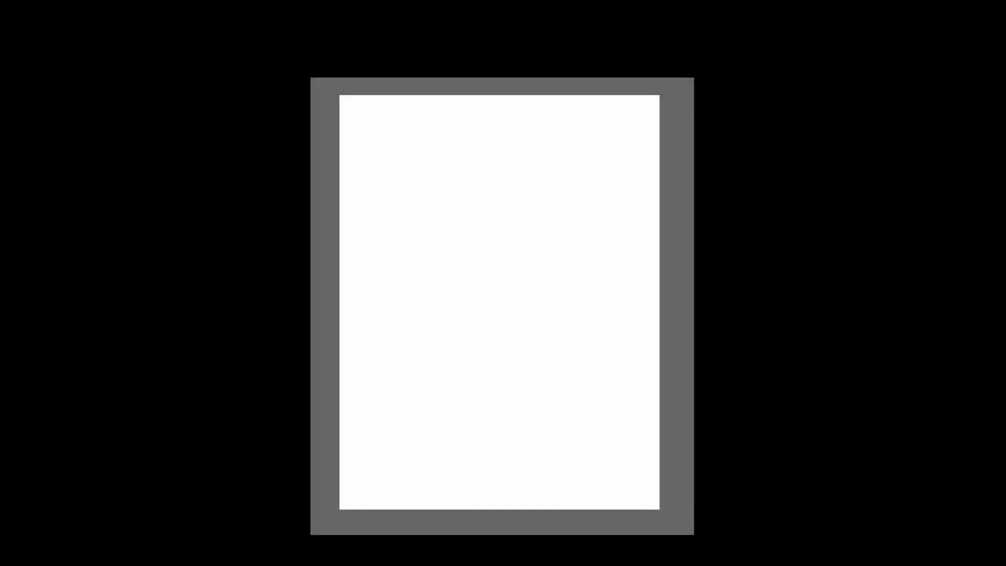
- Write the heater lines 7500 Watts, 7500/1000 and 7.5KW on separate lines
text(7500 Watts)
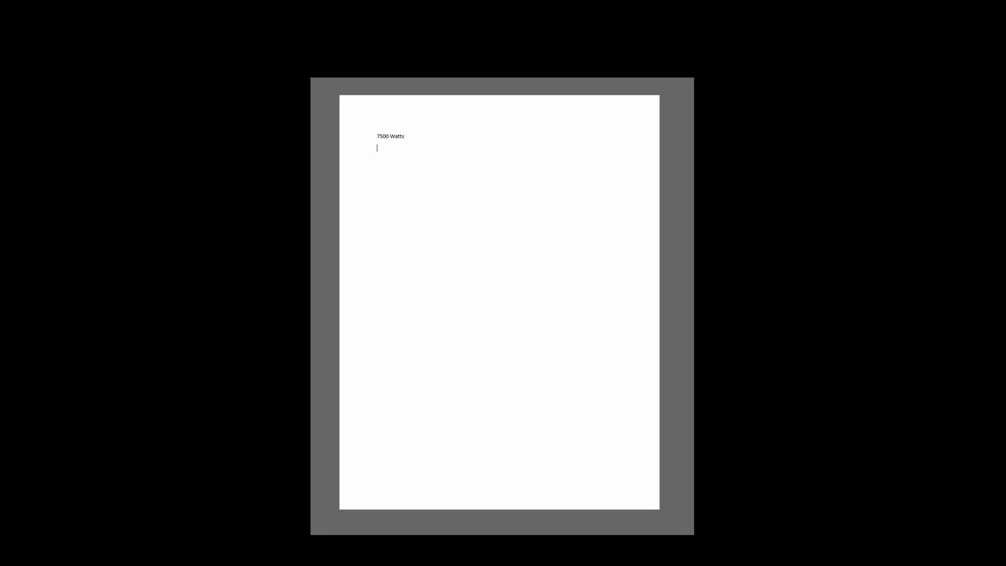
text(7)
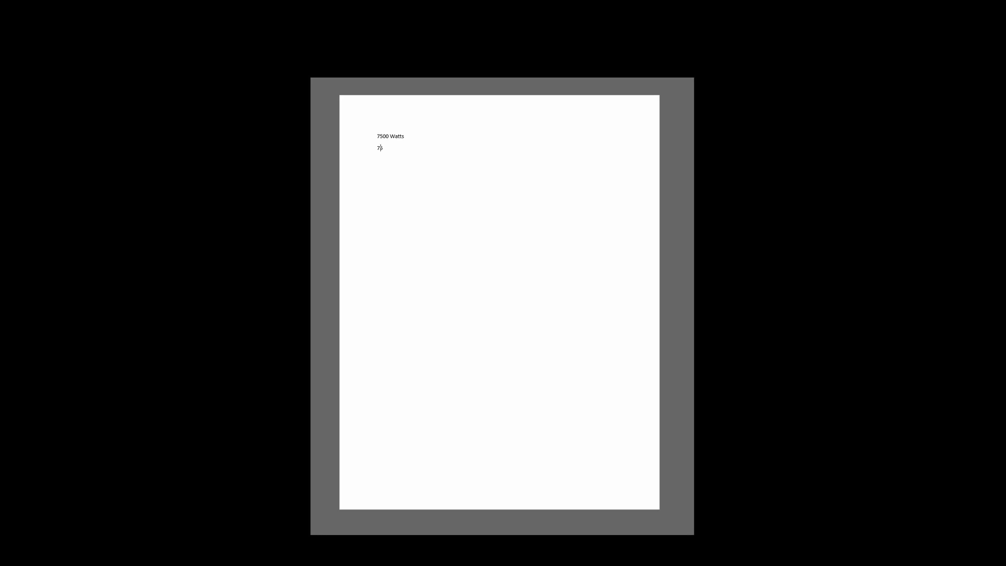
text(500/1000)
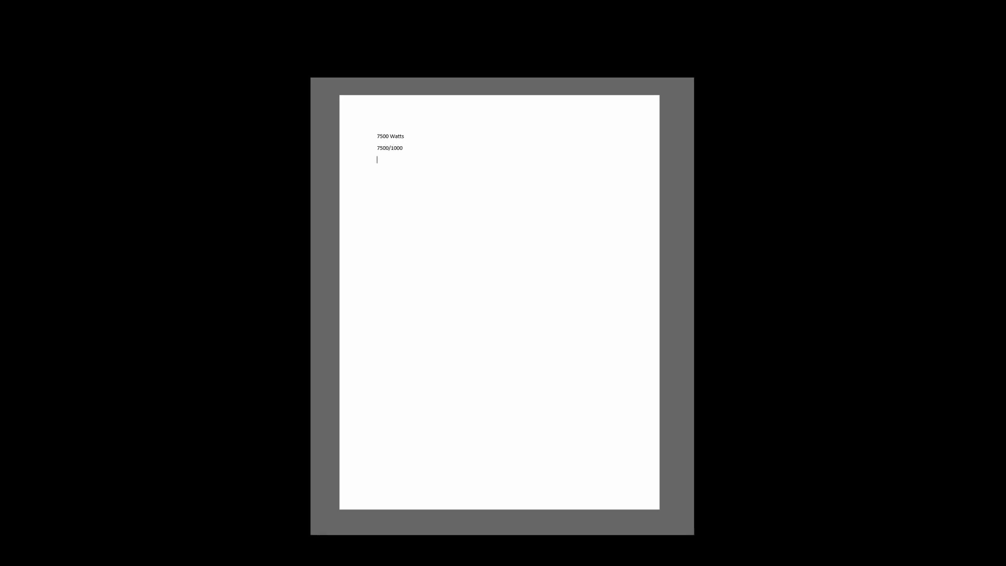
text(7.5)
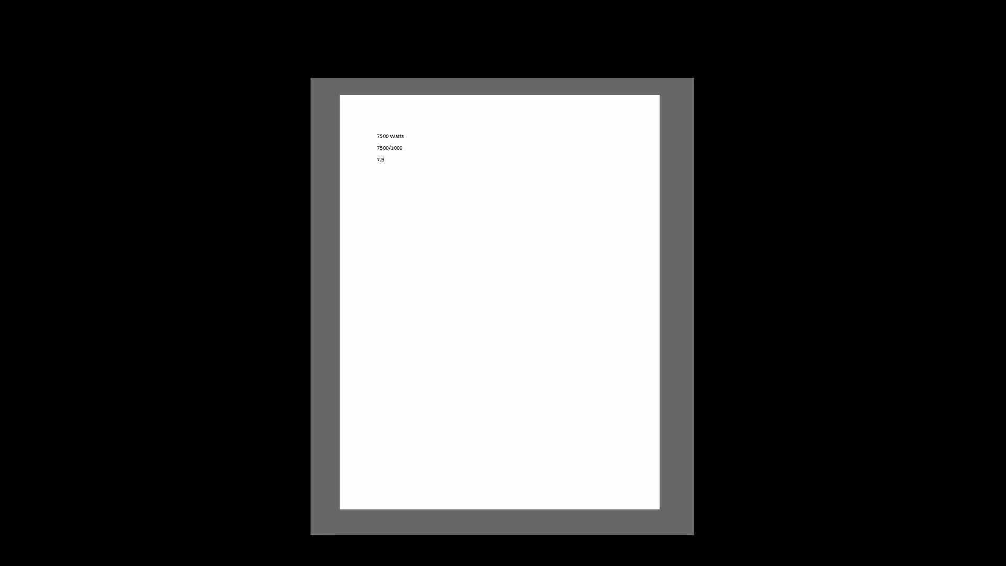
text(KW * .)
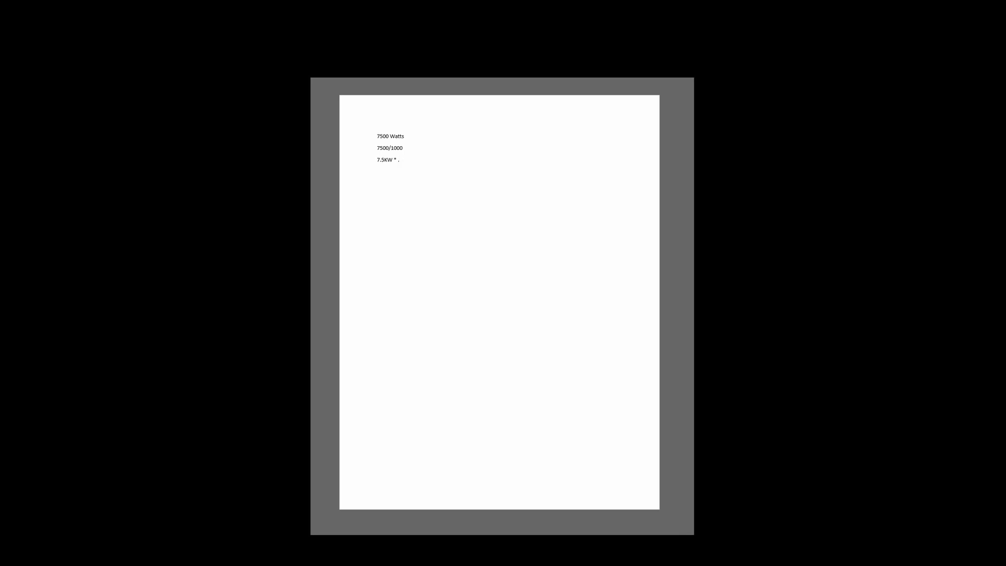
- Complete the cost line as 7.5KW * $.10= with the $.75 result
text($)
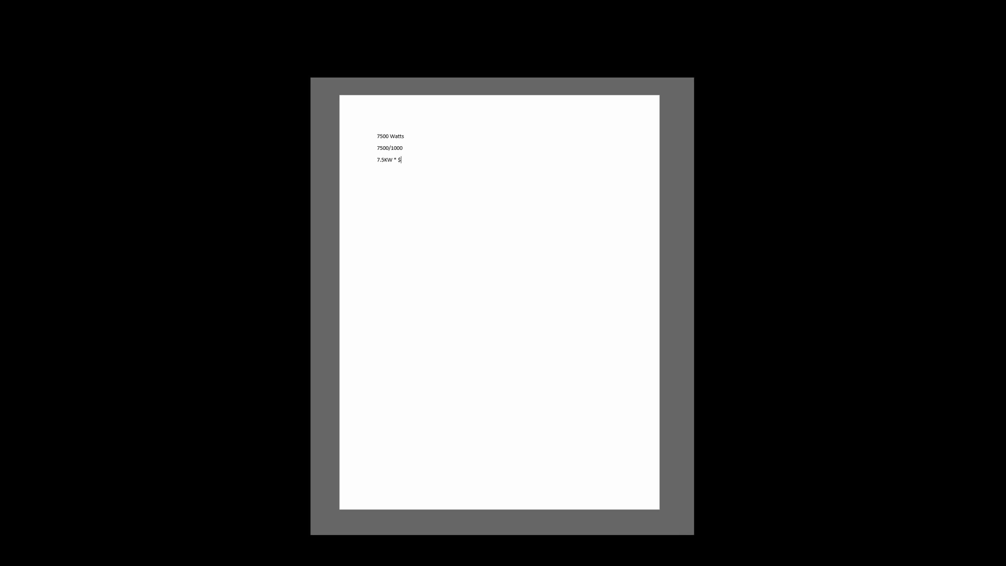
text(.1)
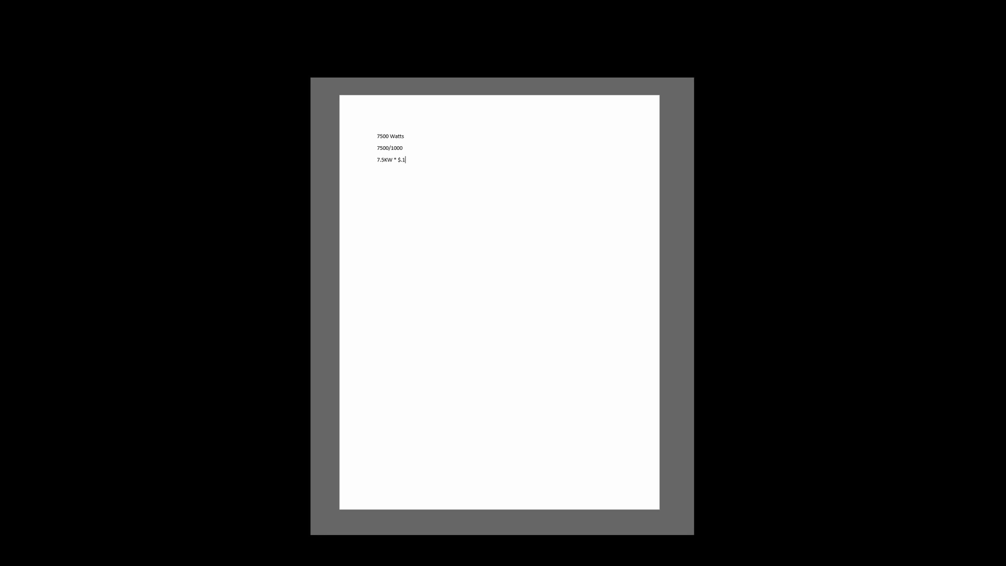
text(0=)
text($.75)
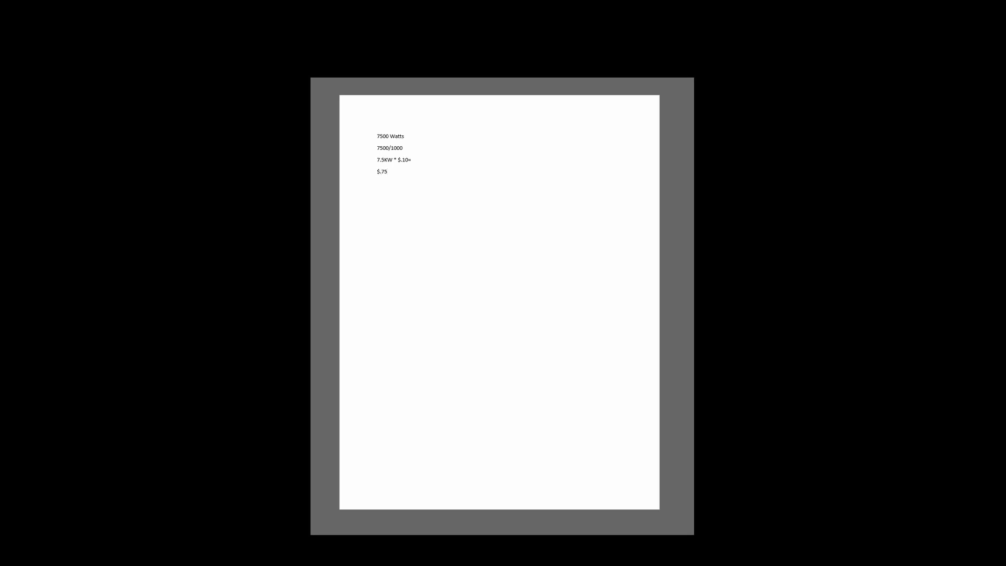
- Label the lines with 'Per Hour of runtime' and '= Kilowatts', then start a new line above
text(Per Hour of)
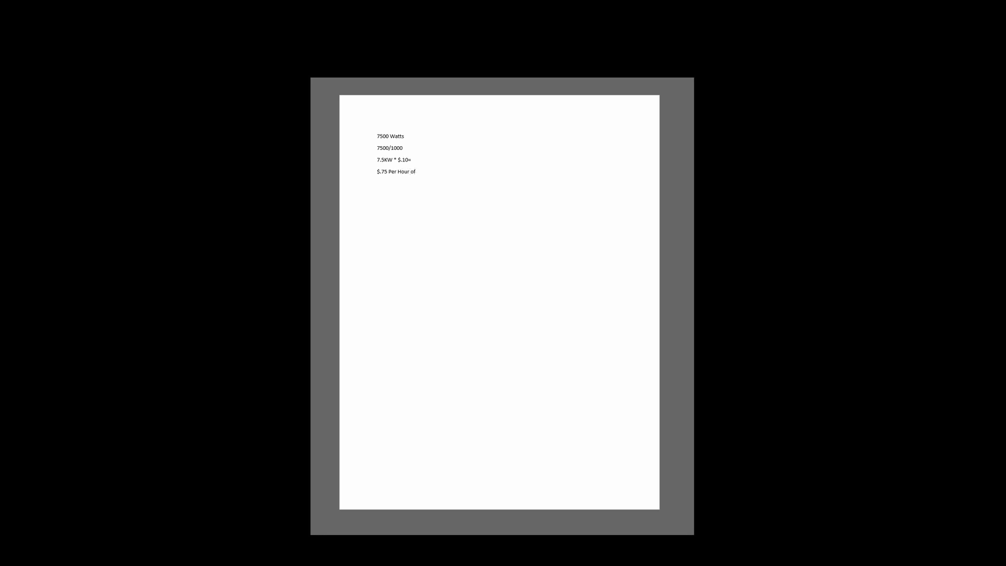
text(runtime)
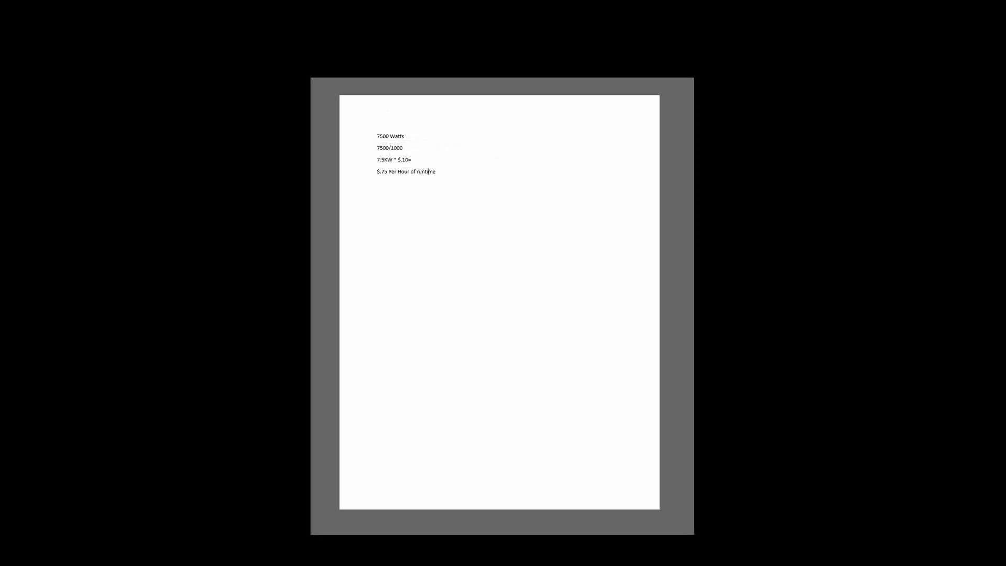
text(= Kil)
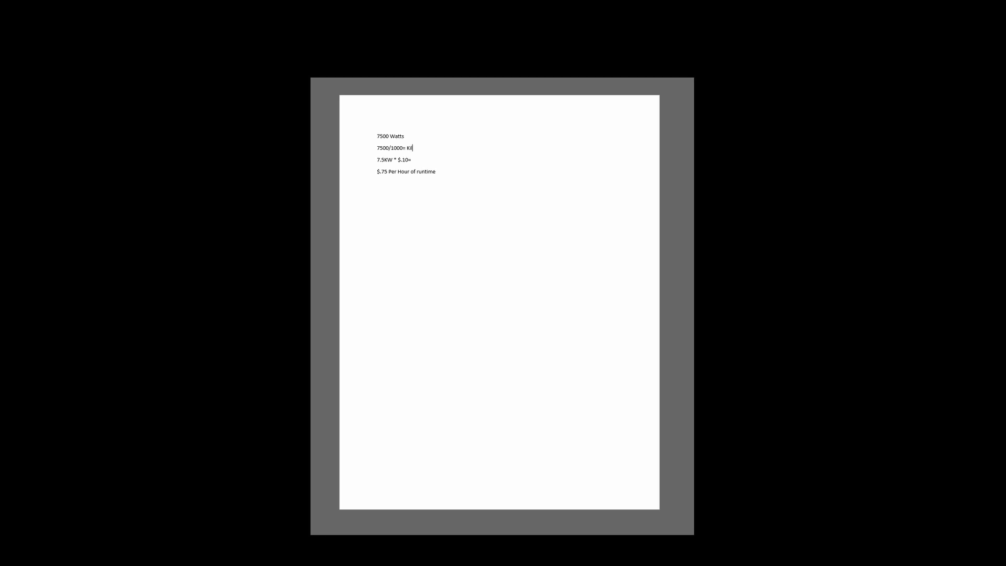
text(owatts)
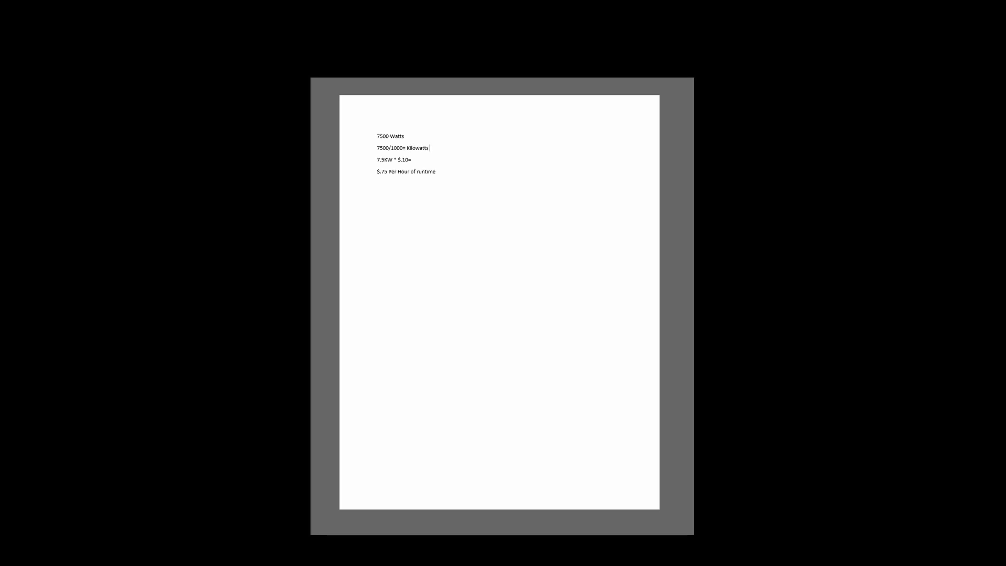
key(Enter)
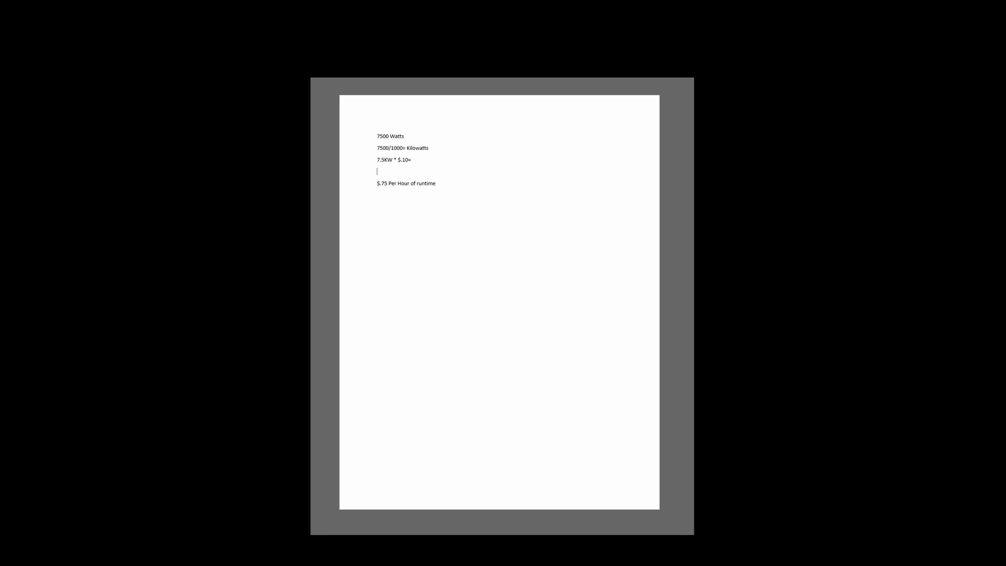
- Write the formula line: Power Draw per hours * utility rate = cost per hour
text(U)
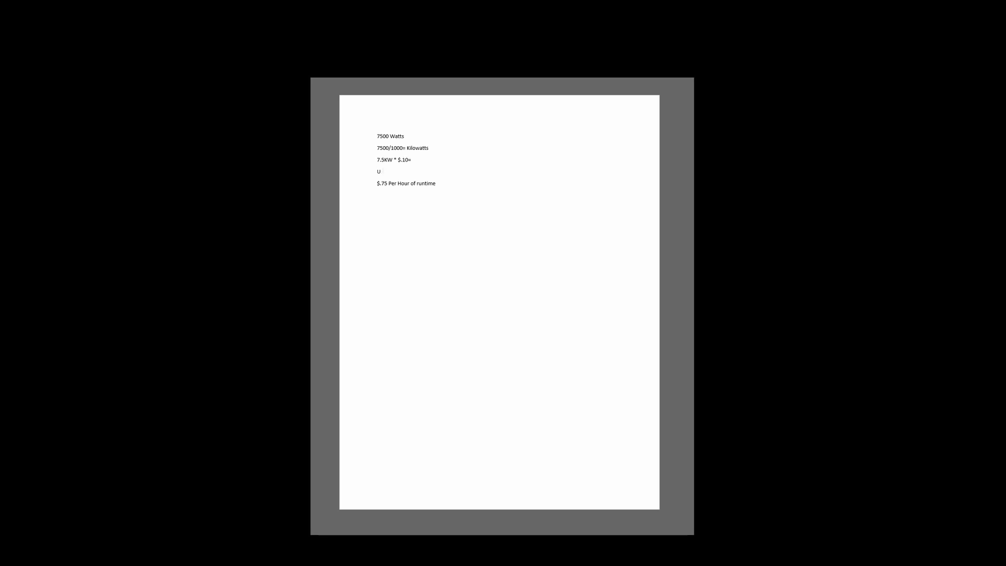
text(Pow)
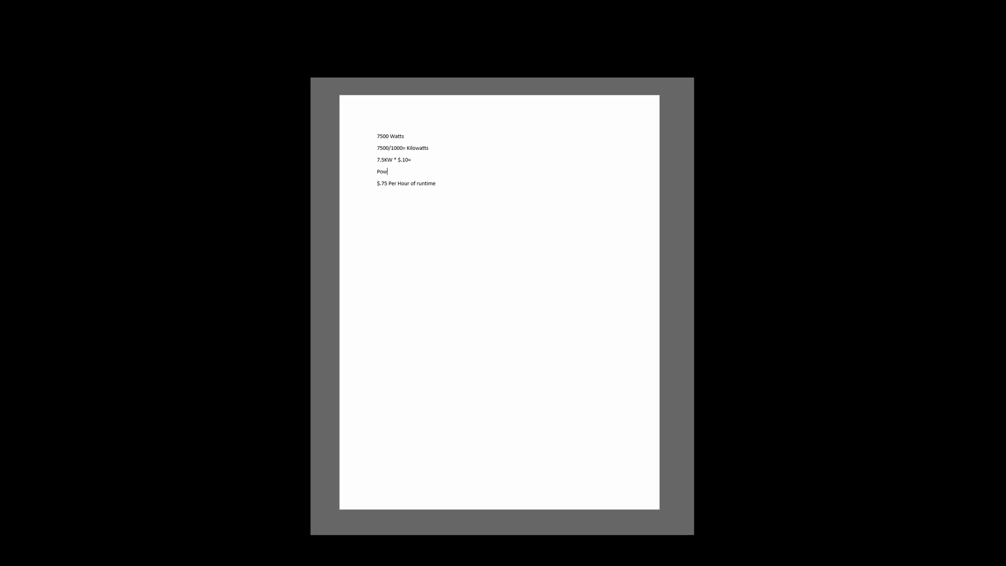
text(er Draw per h)
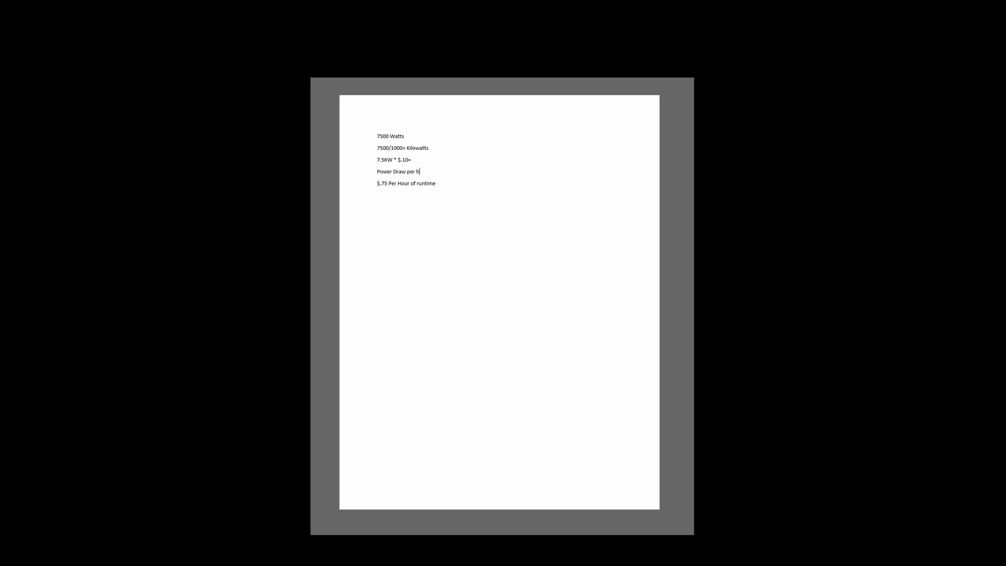
text(ours)
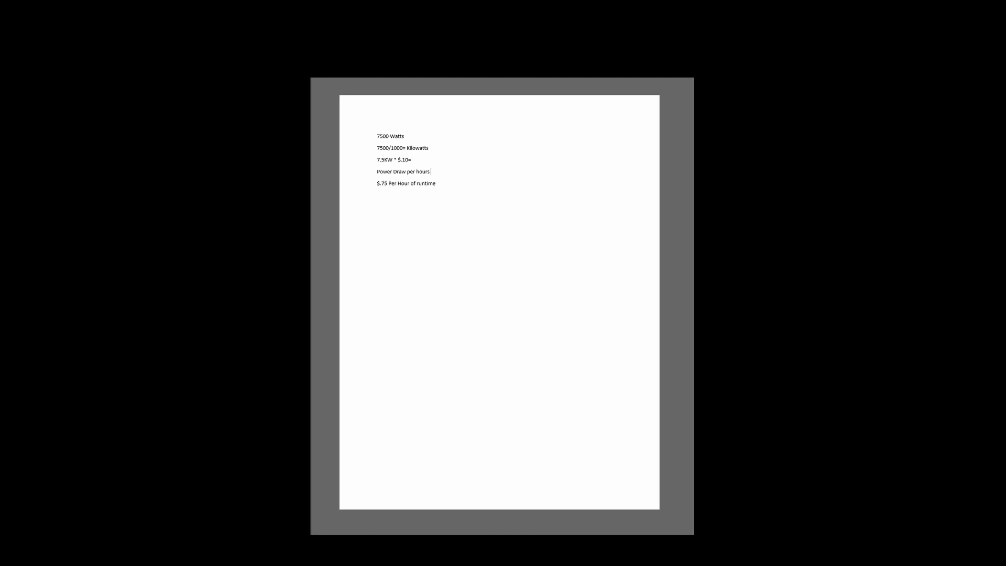
text(*)
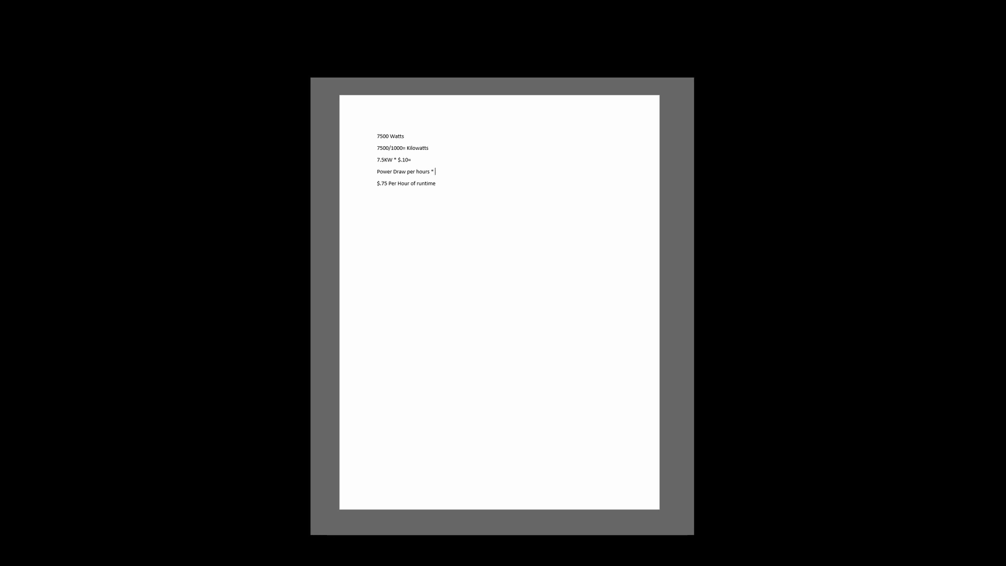
text(utility ta)
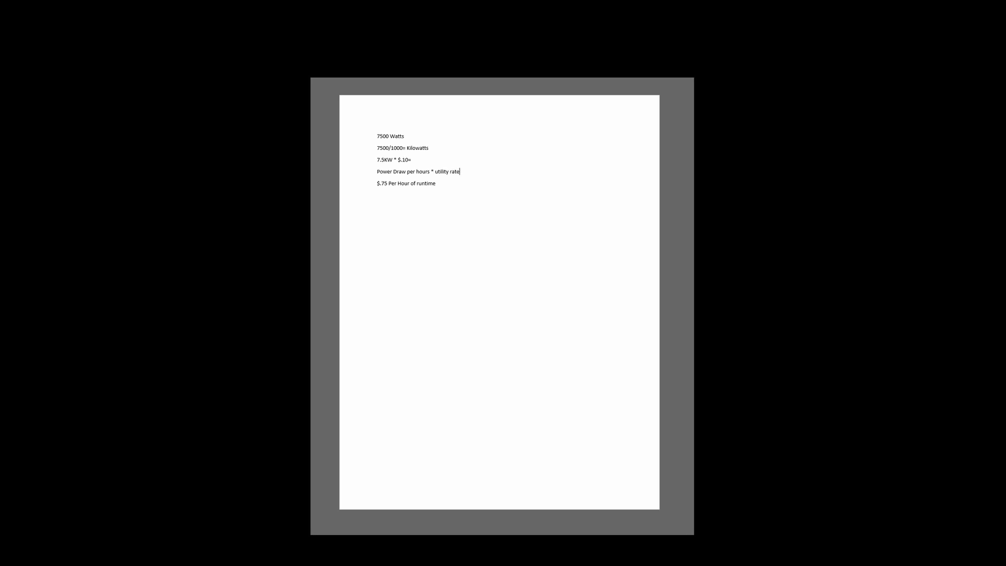
text(=)
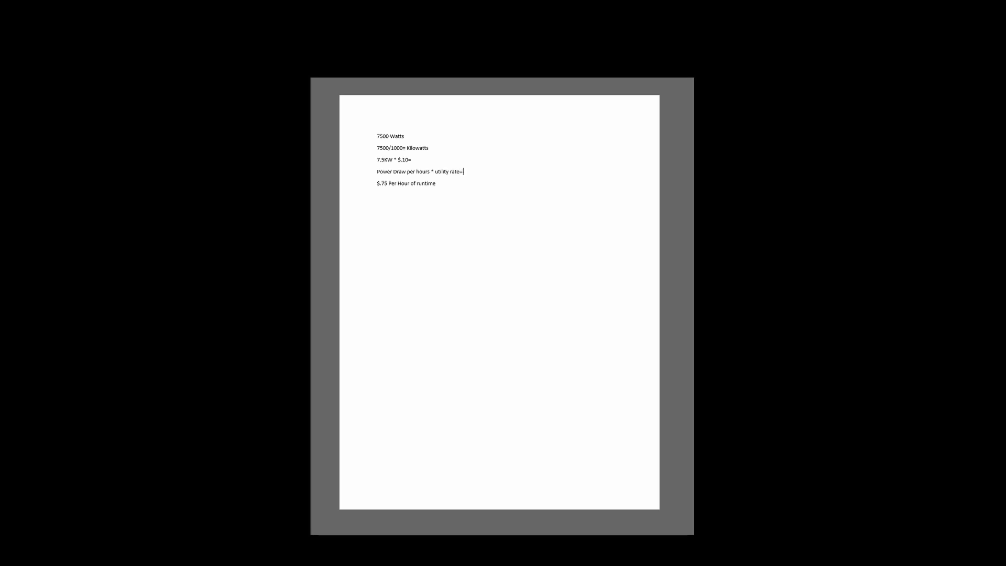
text(cost)
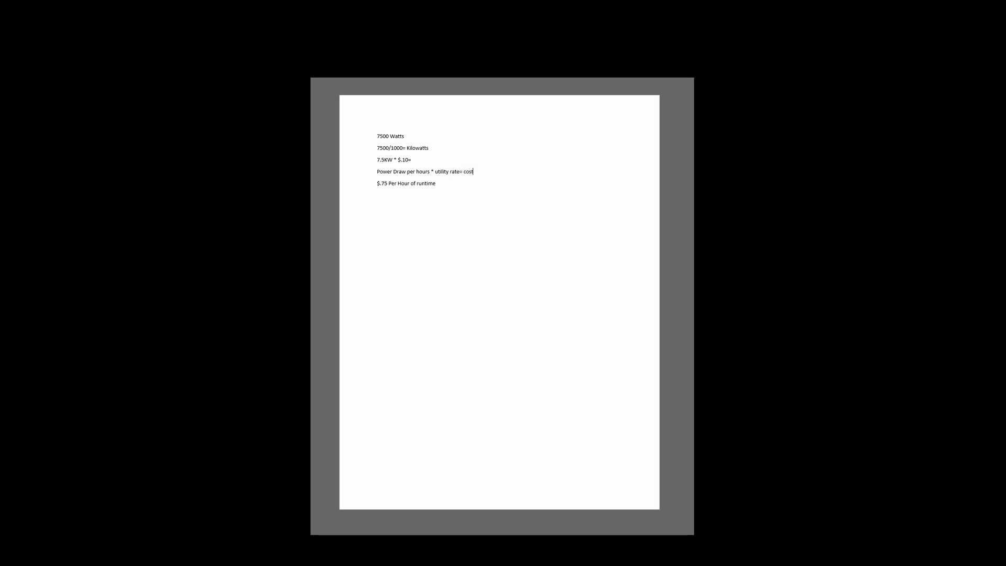
text(per hour to run)
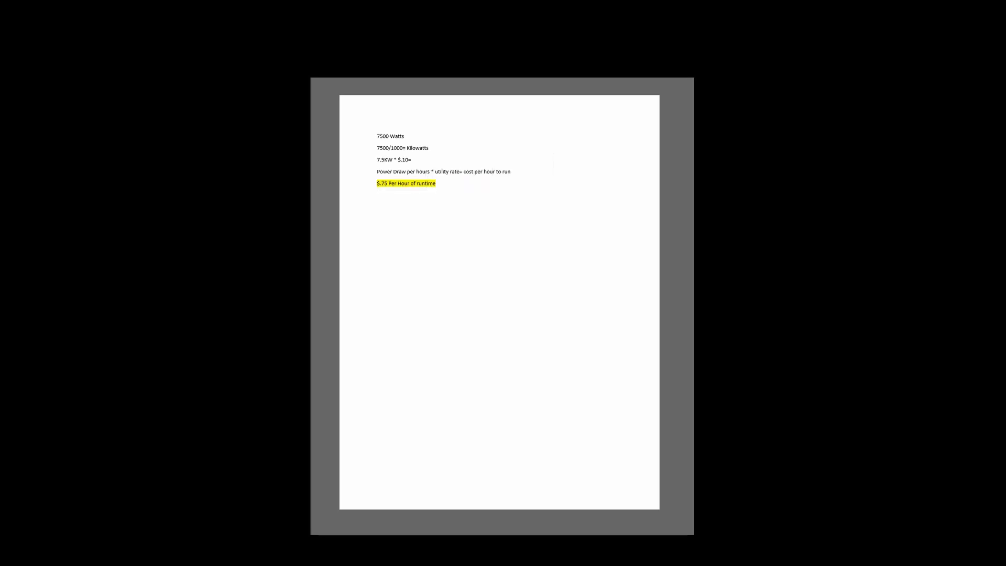
click(377, 218)
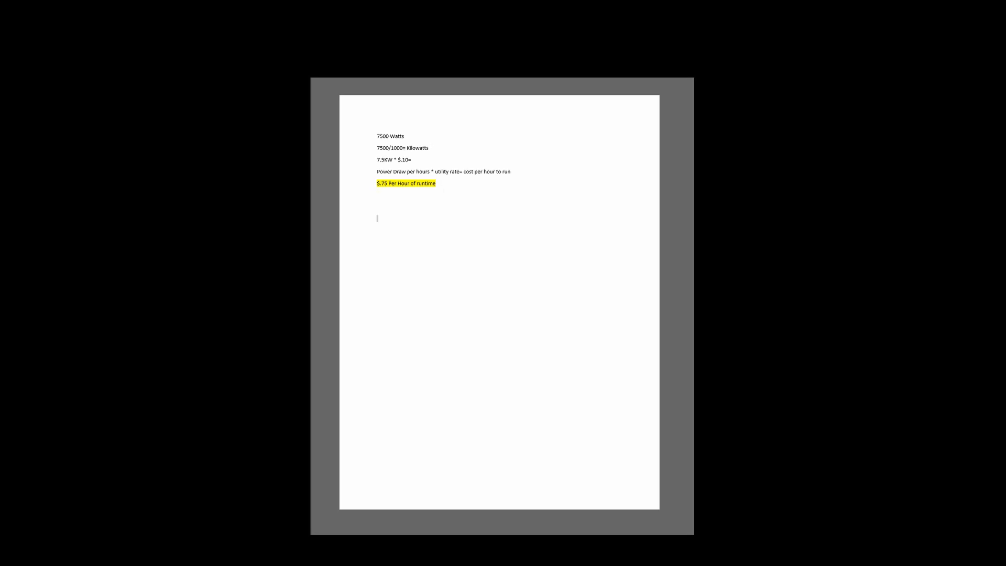
- Add the $30/30days line and move to a new line below the $1.00 result
text($30/30)
click(407, 229)
text($1.00)
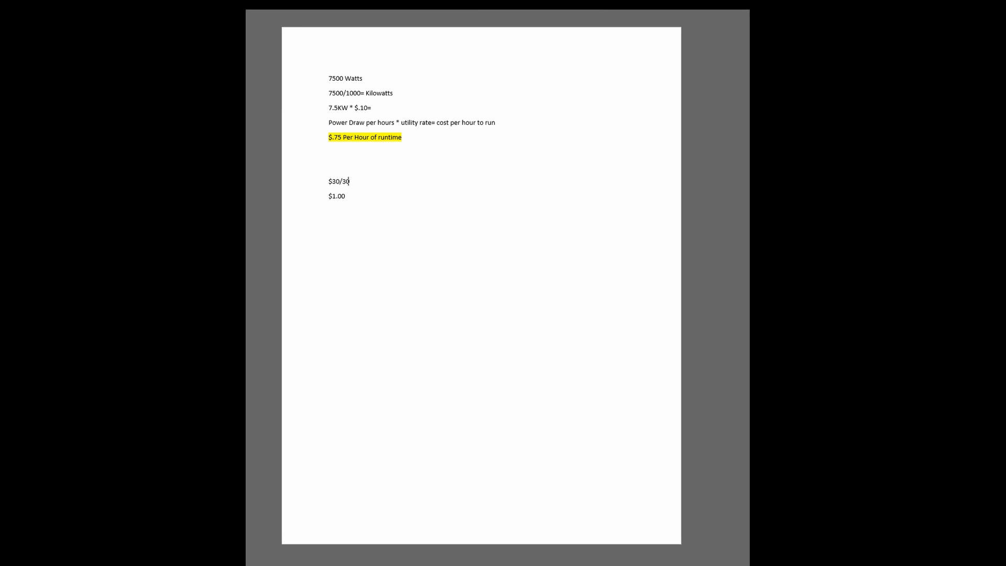
text(days)
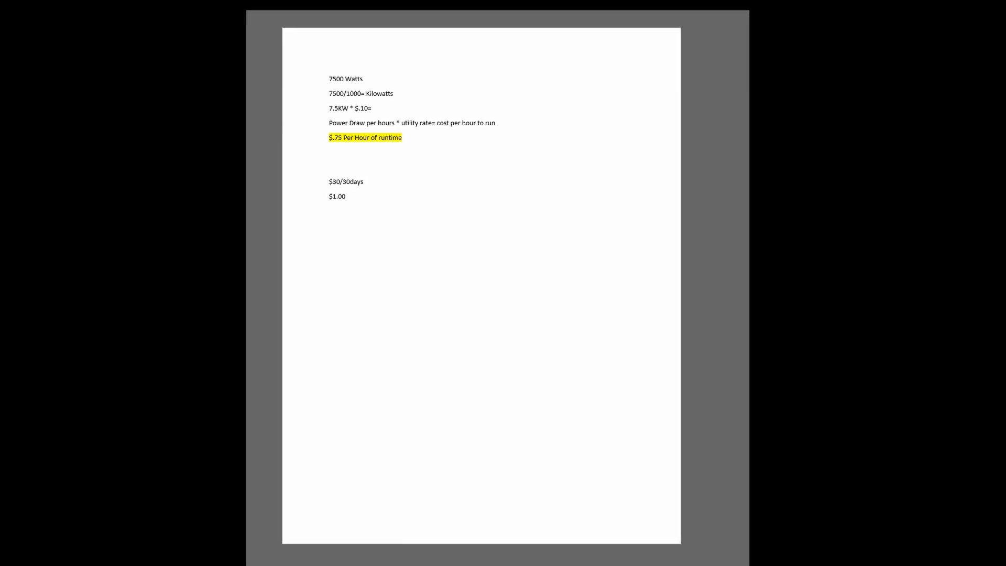
click(346, 197)
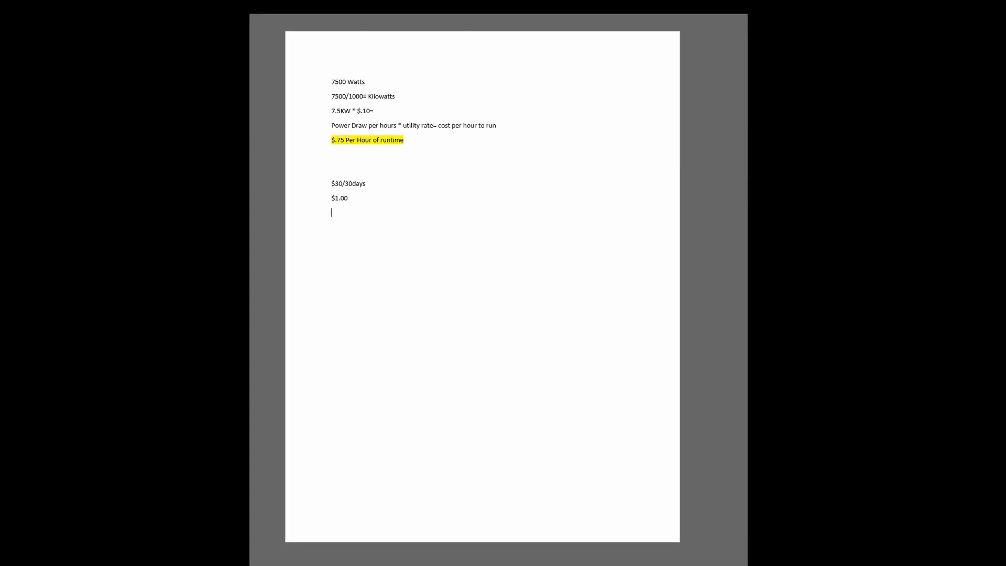
- Write the 5000 watts working: 5.0KW * $.1= $.50, ending on a new line
text(5000)
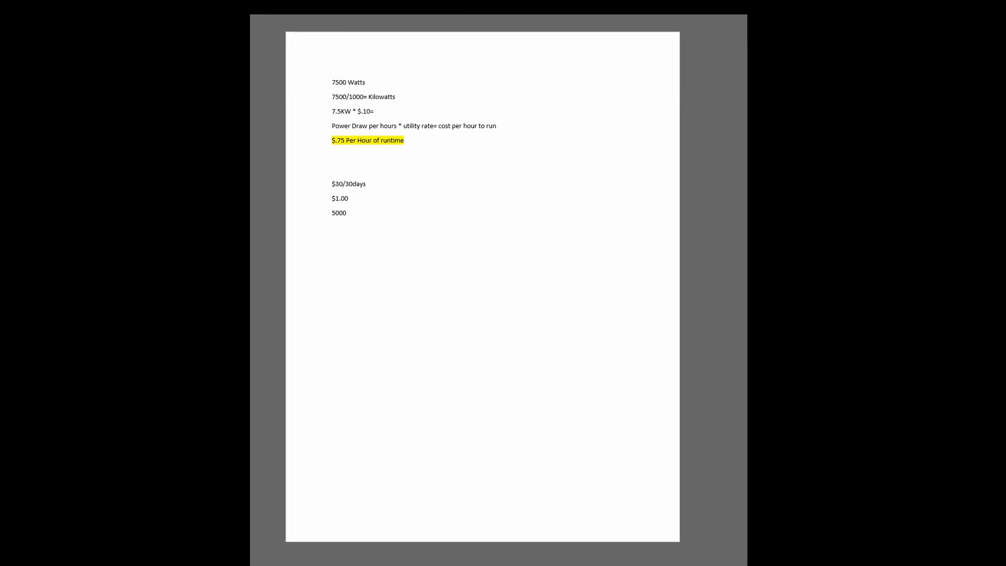
text(watts)
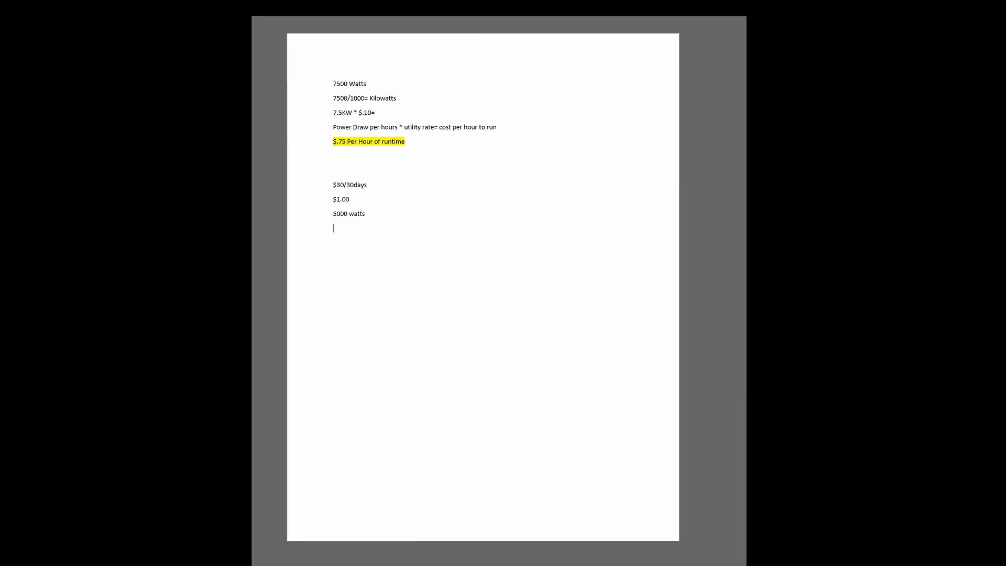
text(5.0)
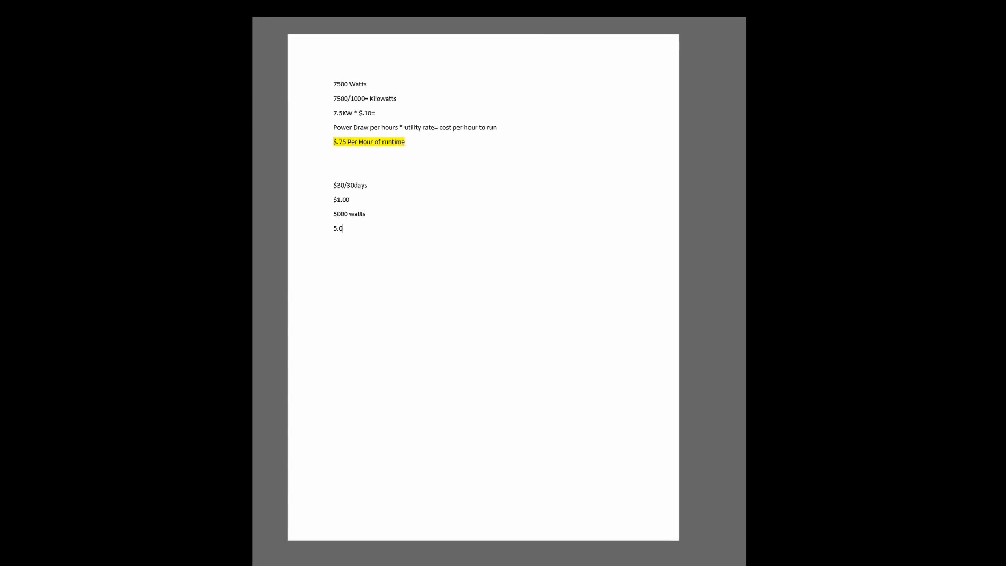
text(KW)
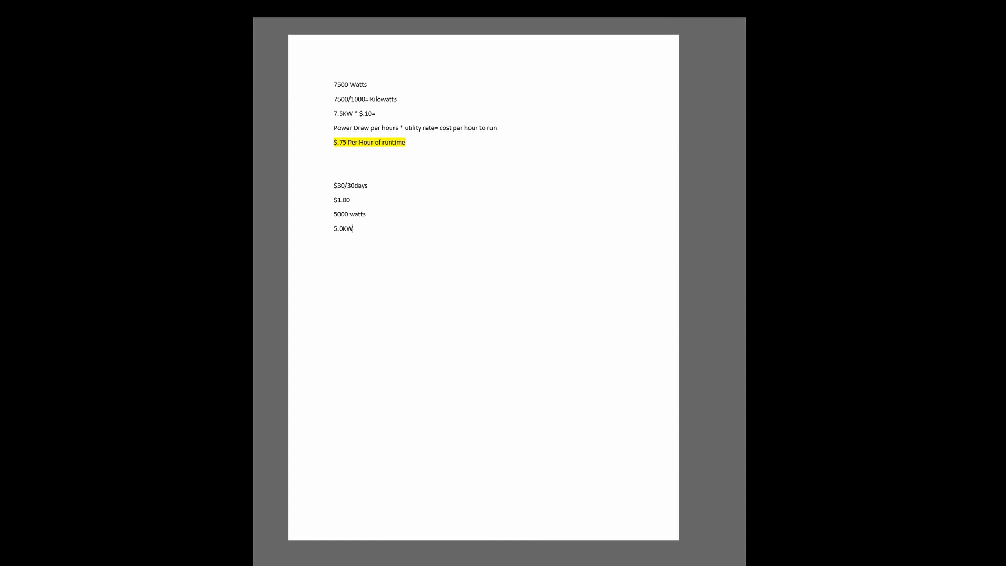
text(*)
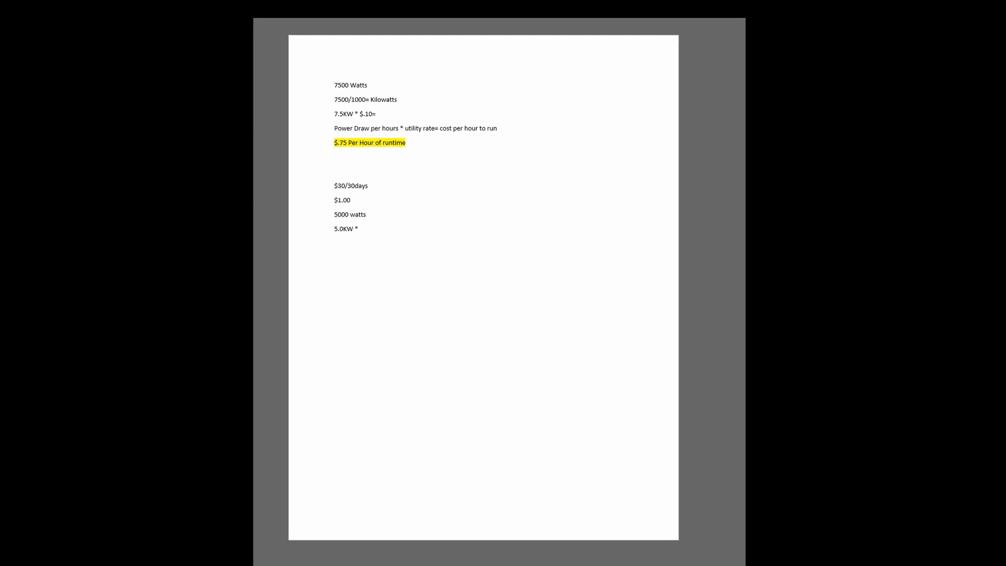
text($)
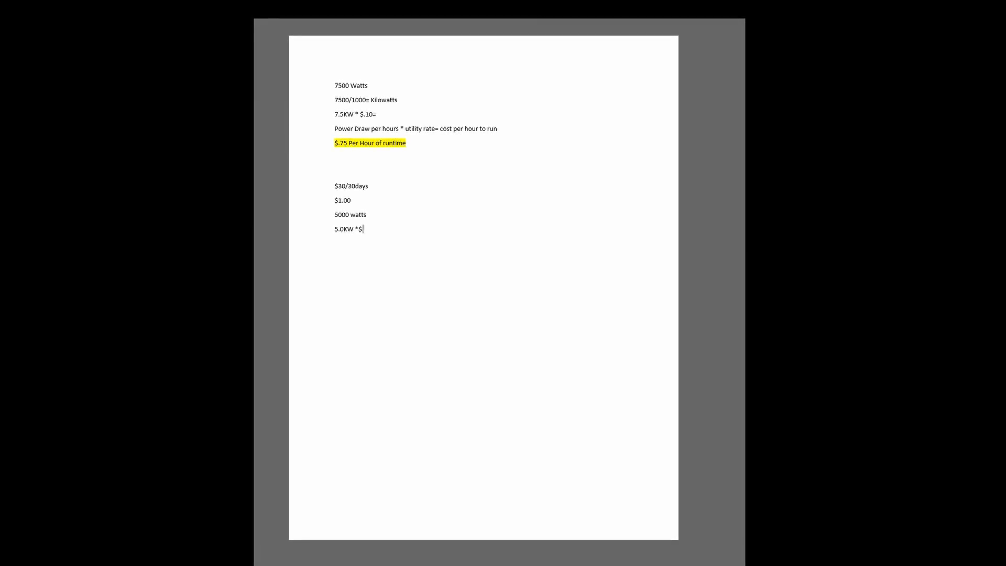
text(.1)
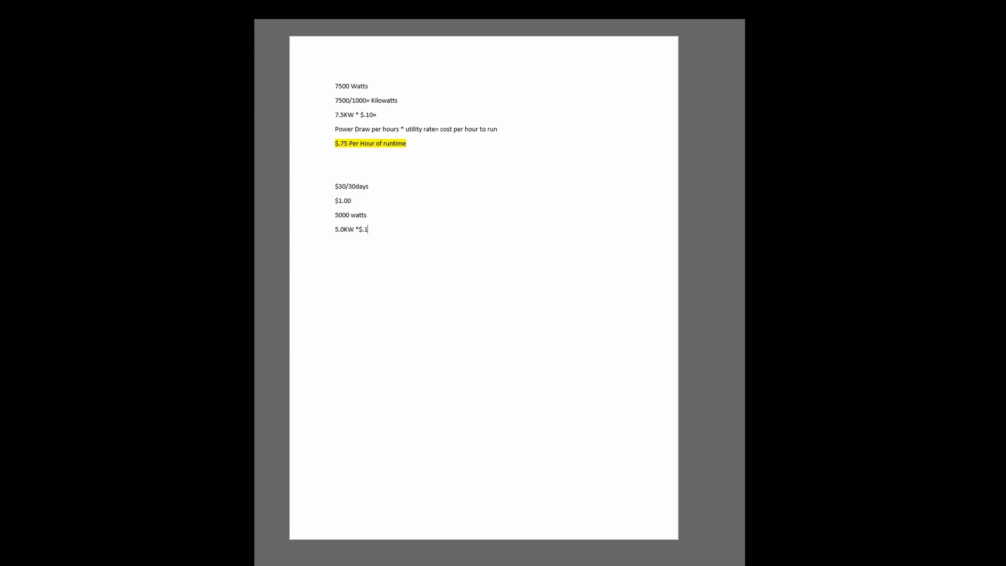
text(=)
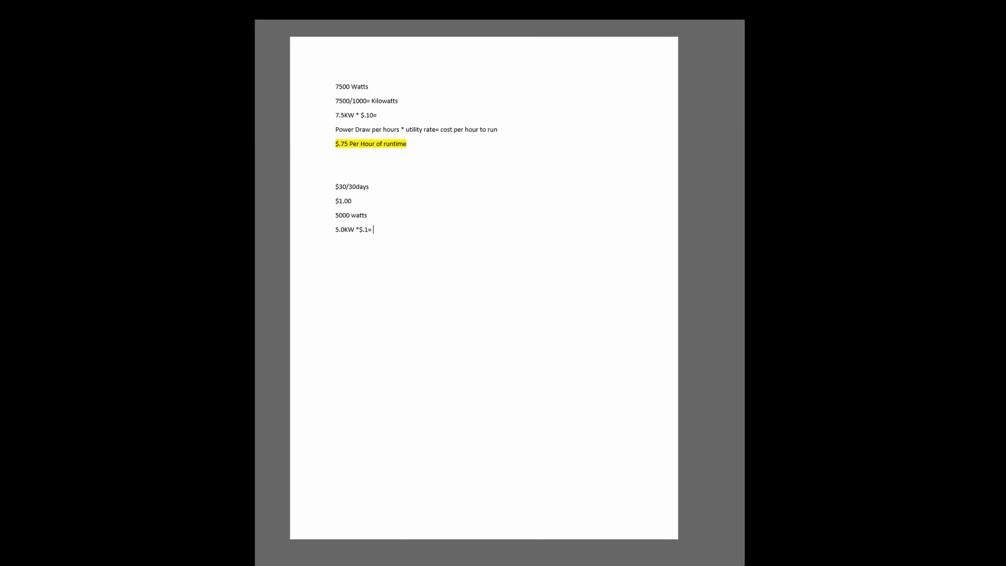
text($)
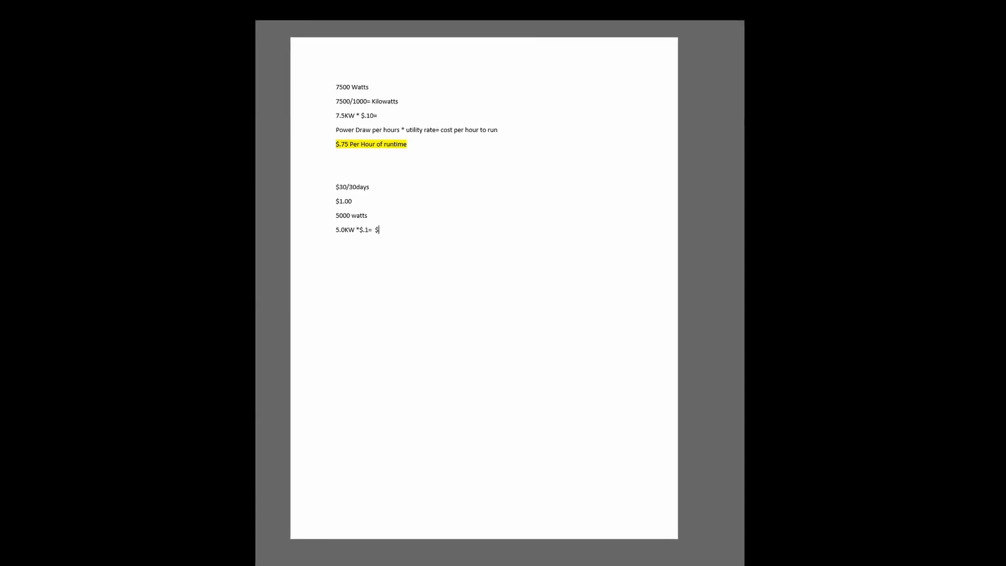
text(.50)
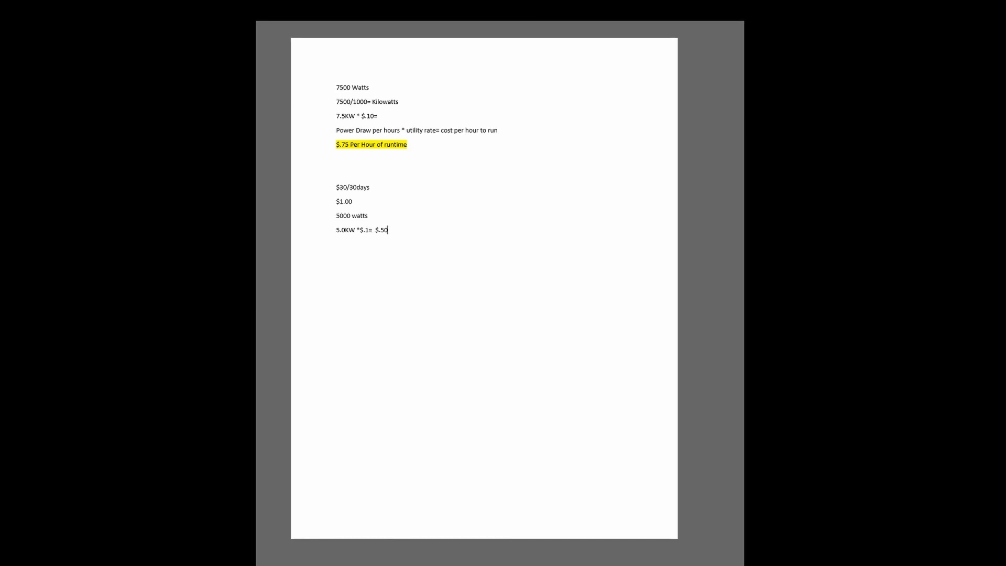
mouse_move(327, 244)
text(2 HR)
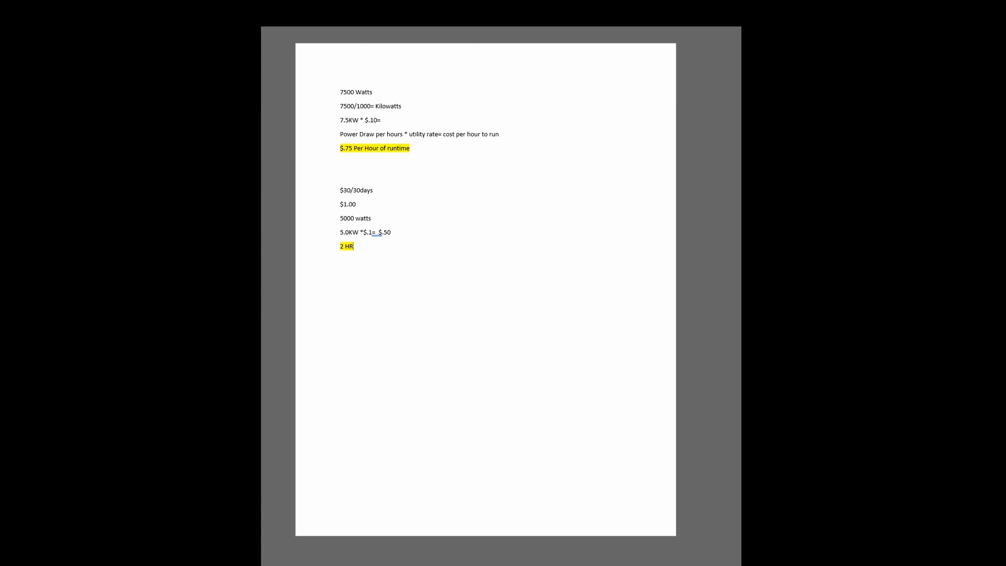
key(enter)
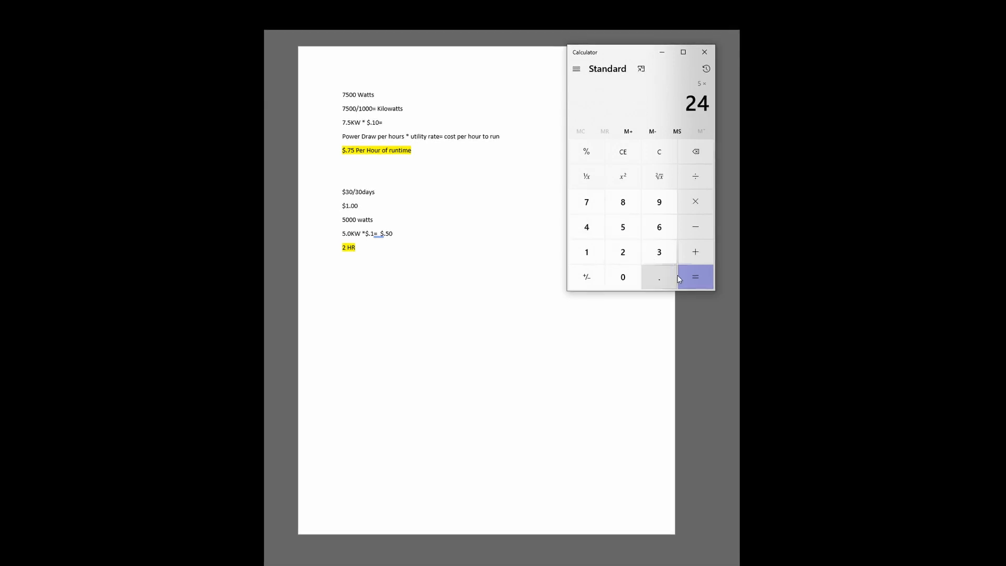
- Work out 120 ÷ 60 = 2 in Calculator, then close it
click(696, 277)
text(6)
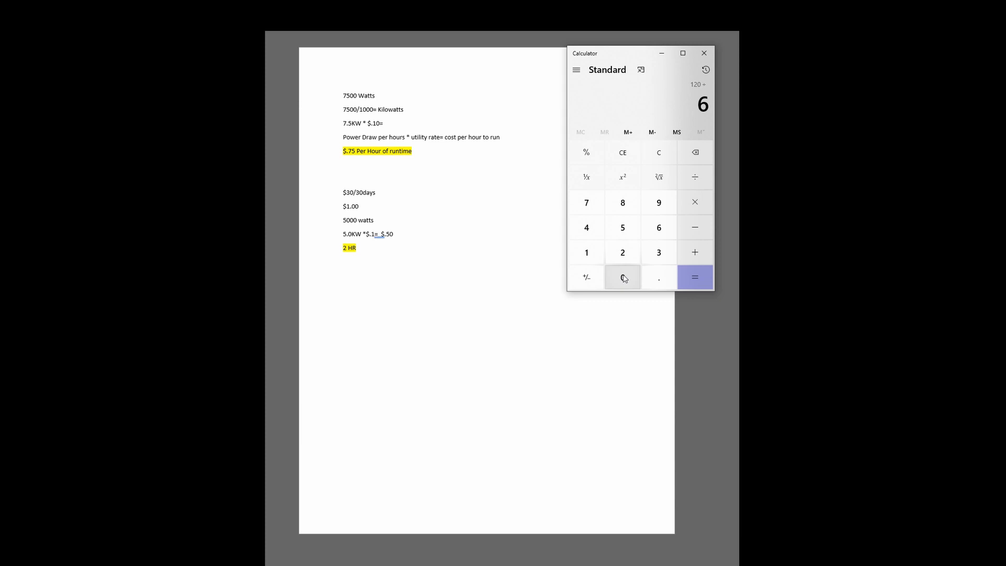
click(694, 276)
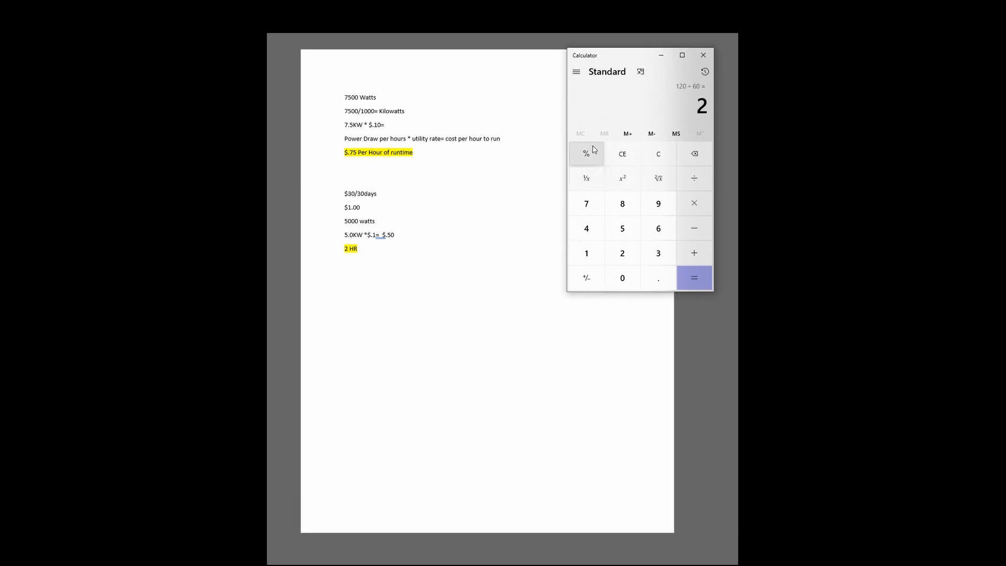
click(702, 54)
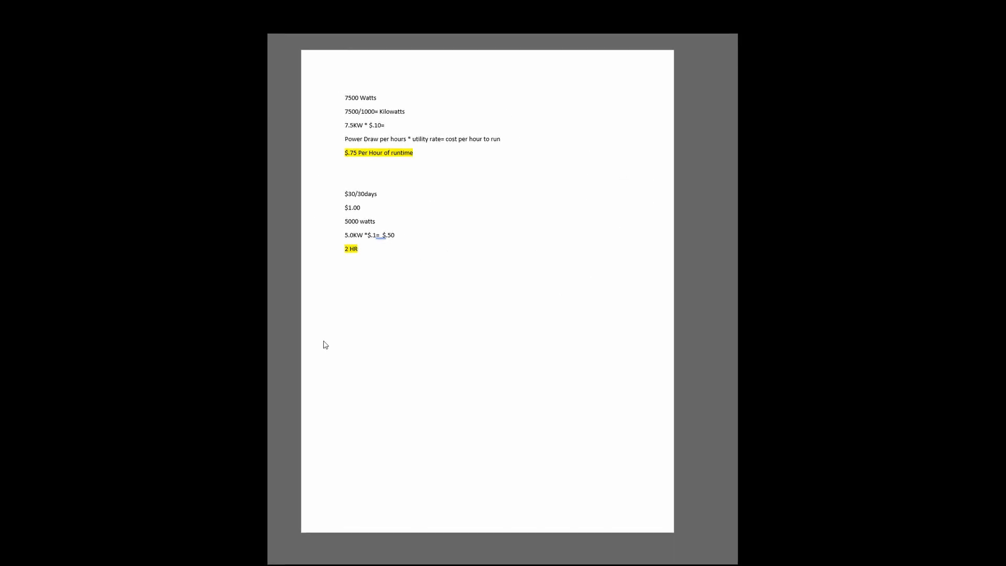
mouse_move(446, 255)
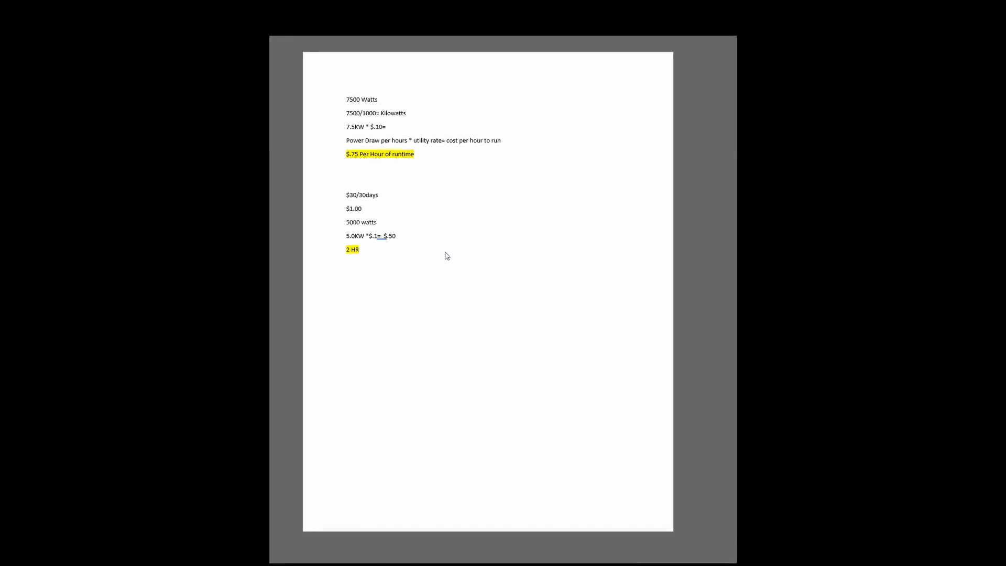
mouse_move(284, 109)
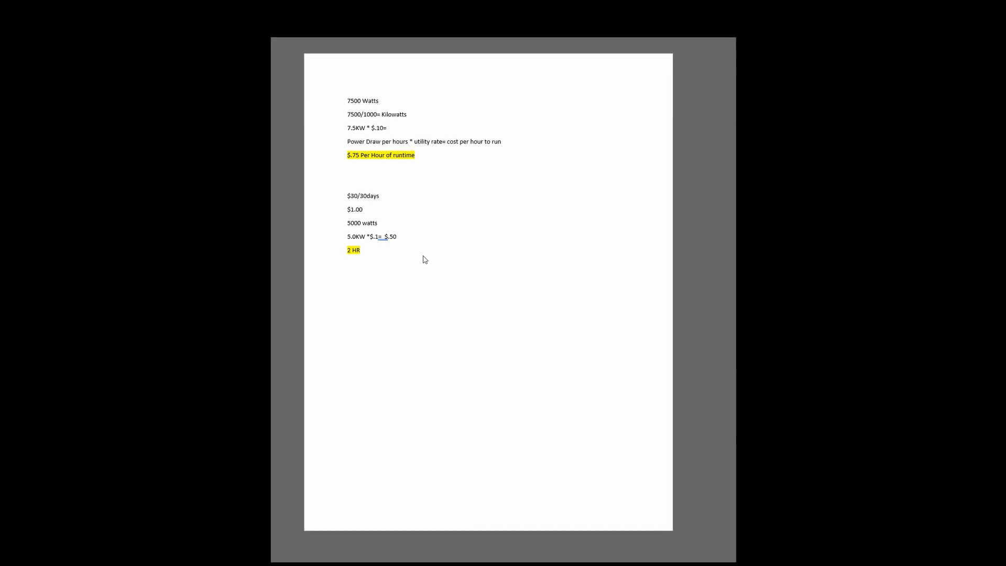
mouse_move(424, 248)
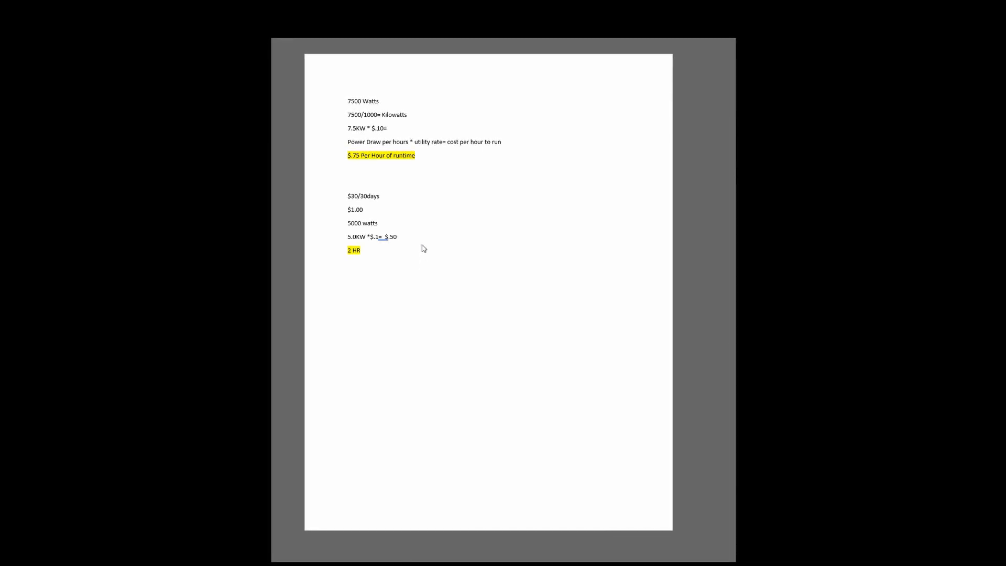
mouse_move(393, 265)
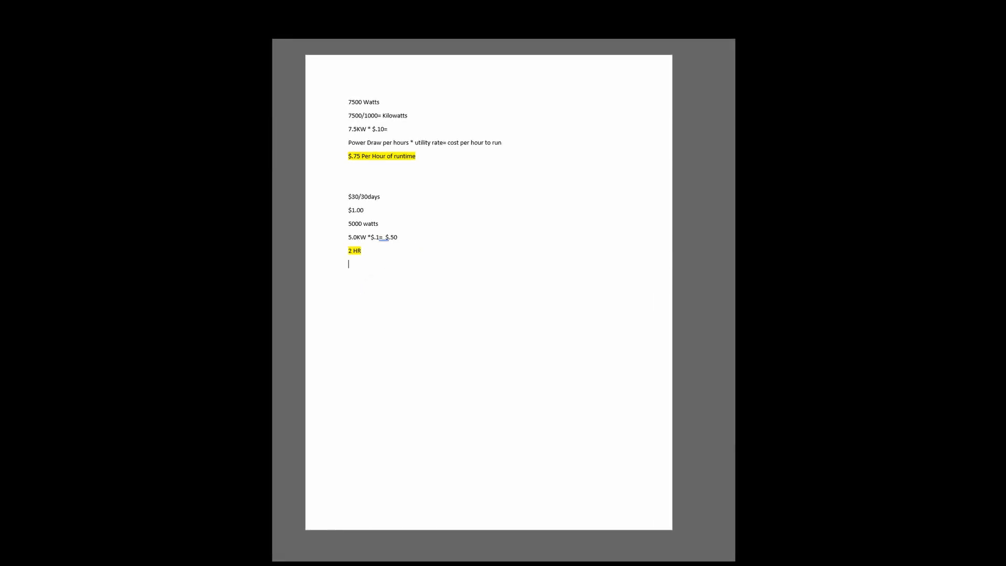
text(LP)
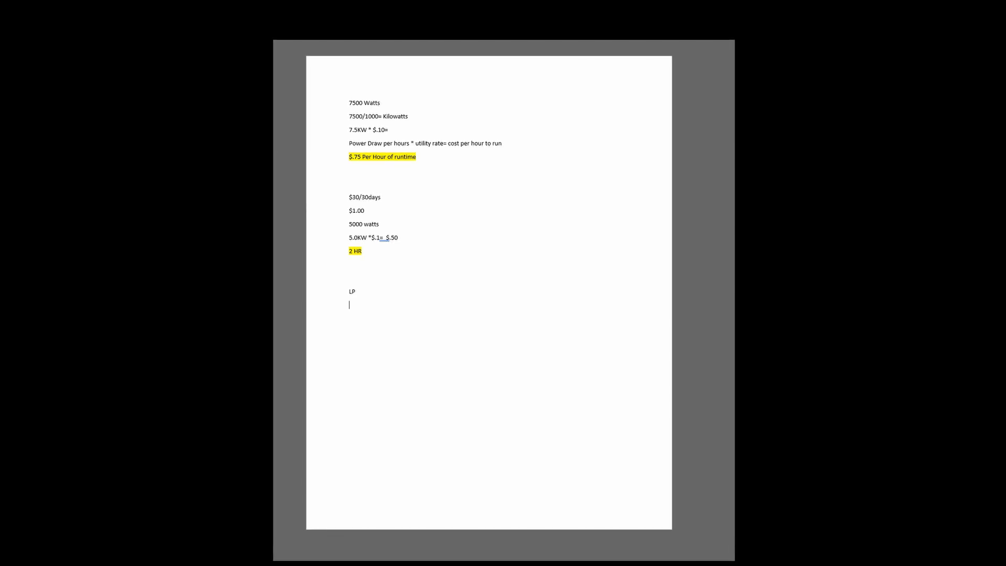
- Add the LP lines $1.40 and 90,000 1 gallon of LP
text($1.40)
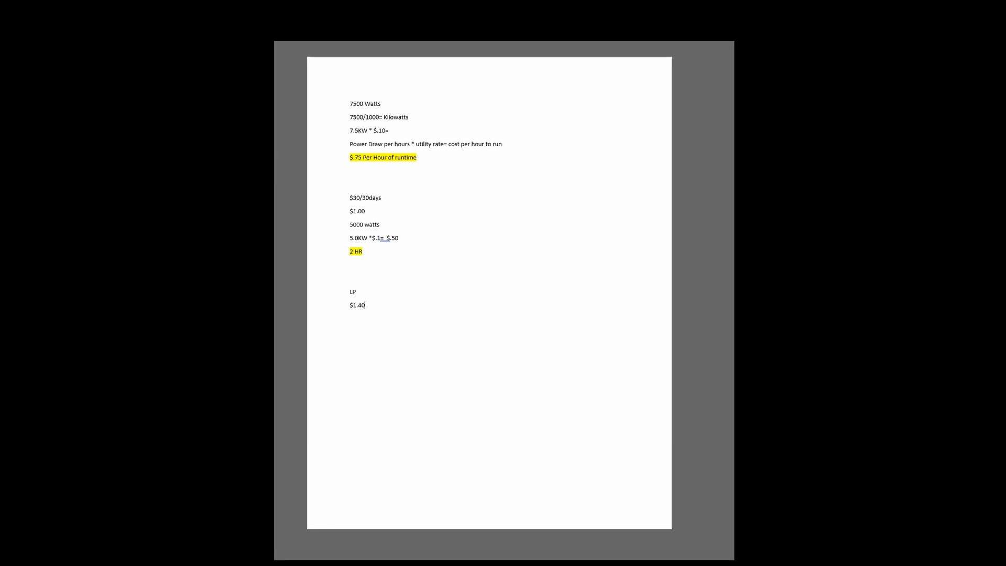
text(92)
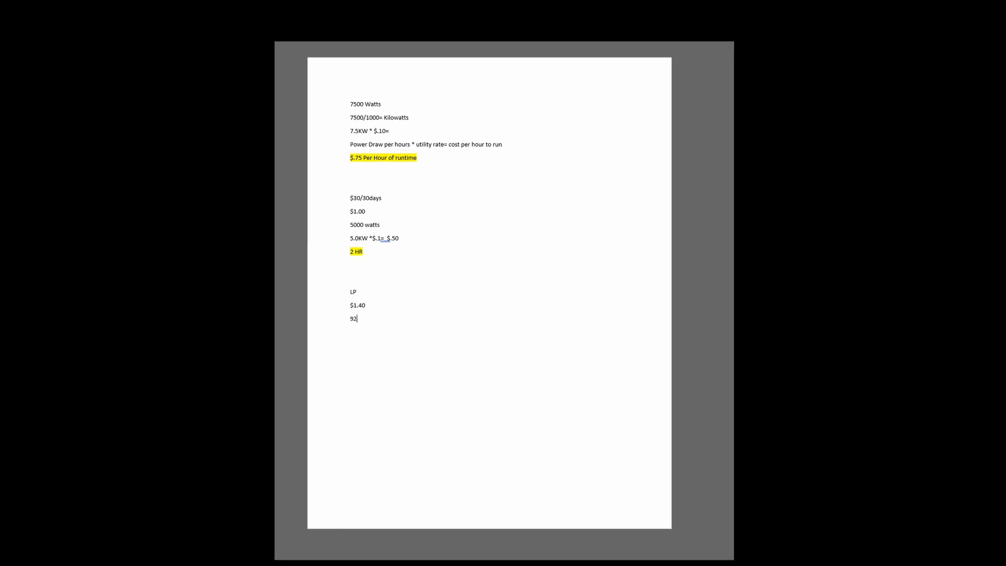
text(,000)
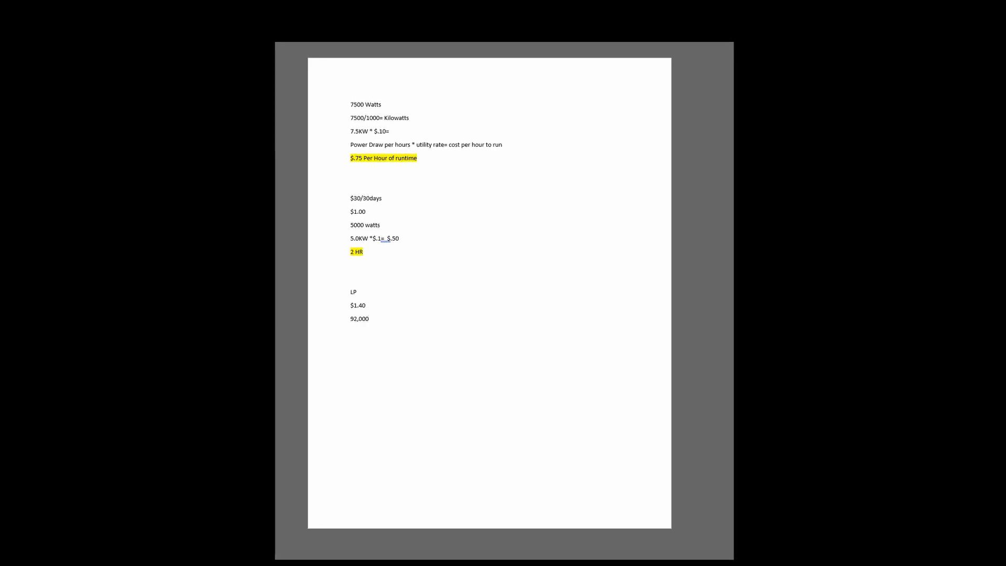
text(1 gallon of)
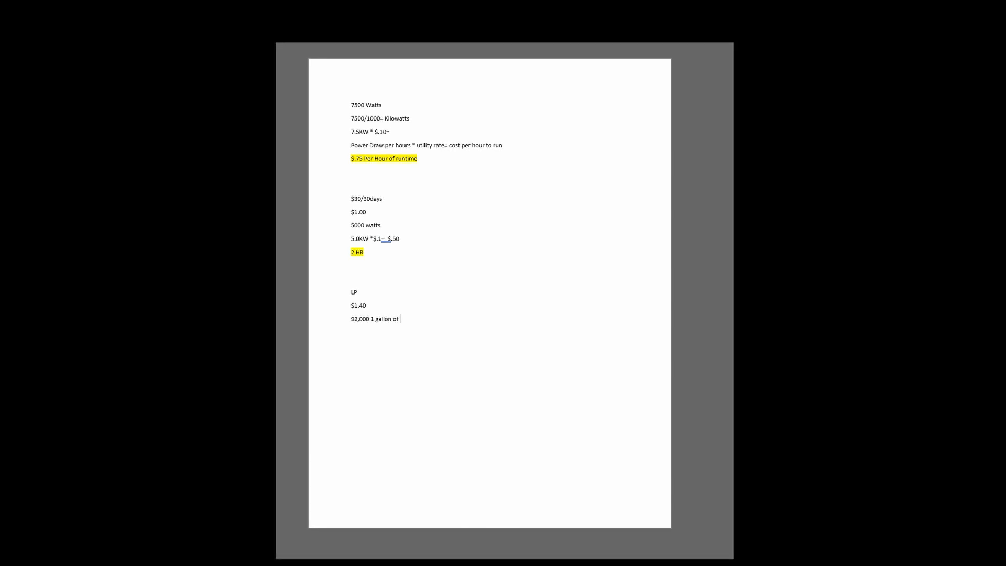
text(LP)
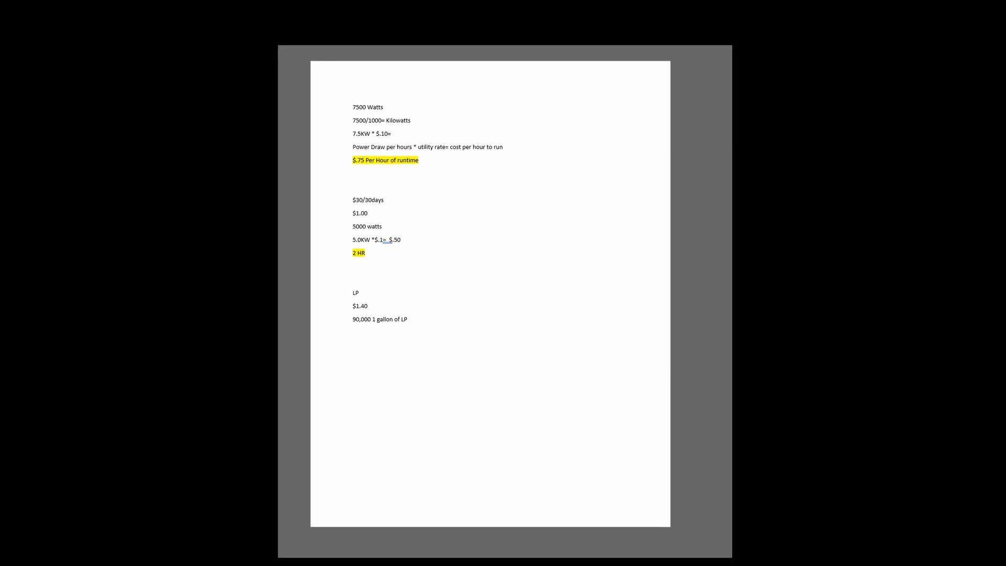
- Write the line 45,000 BTU =.5 gallon per hour
text(45,000)
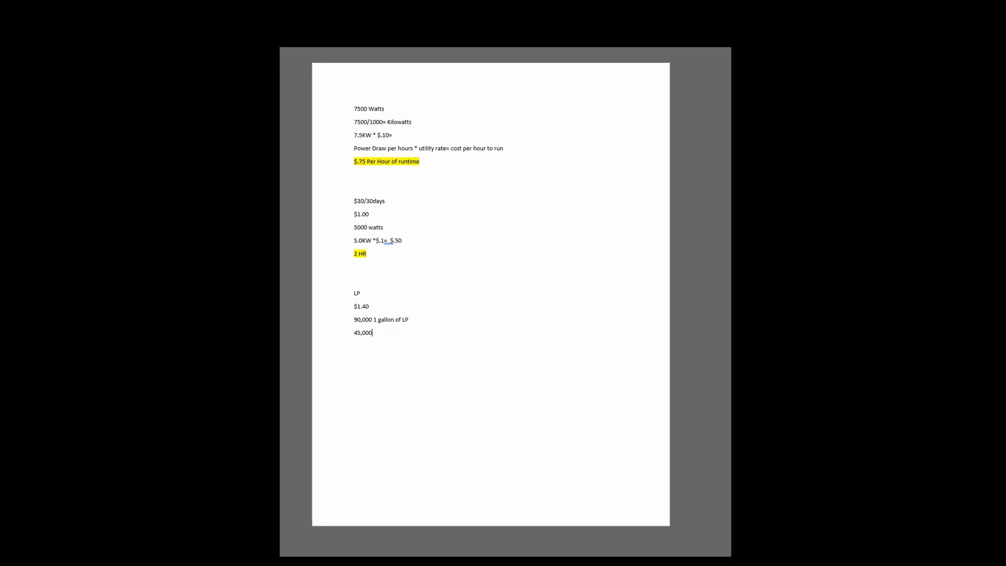
text(BTU)
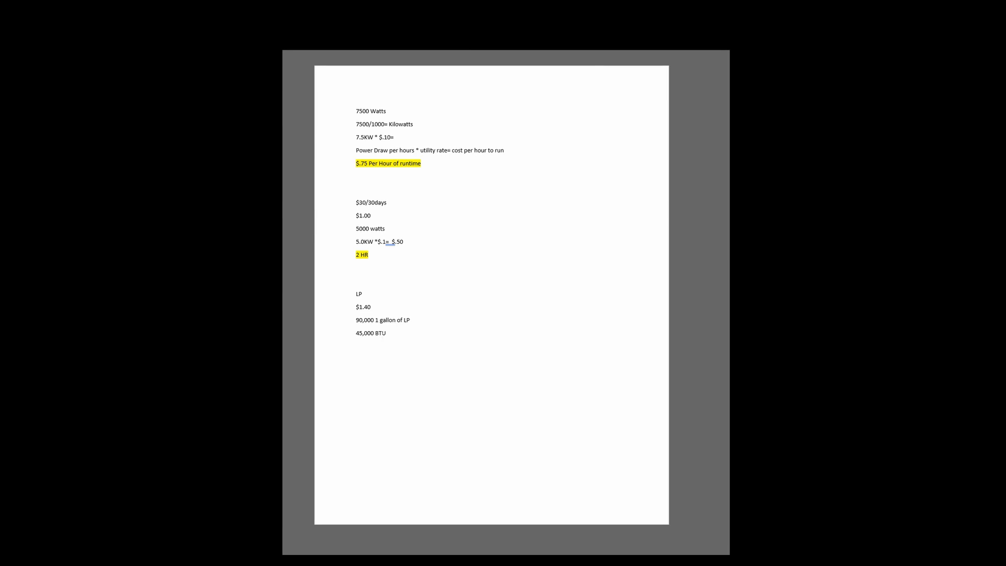
click(388, 333)
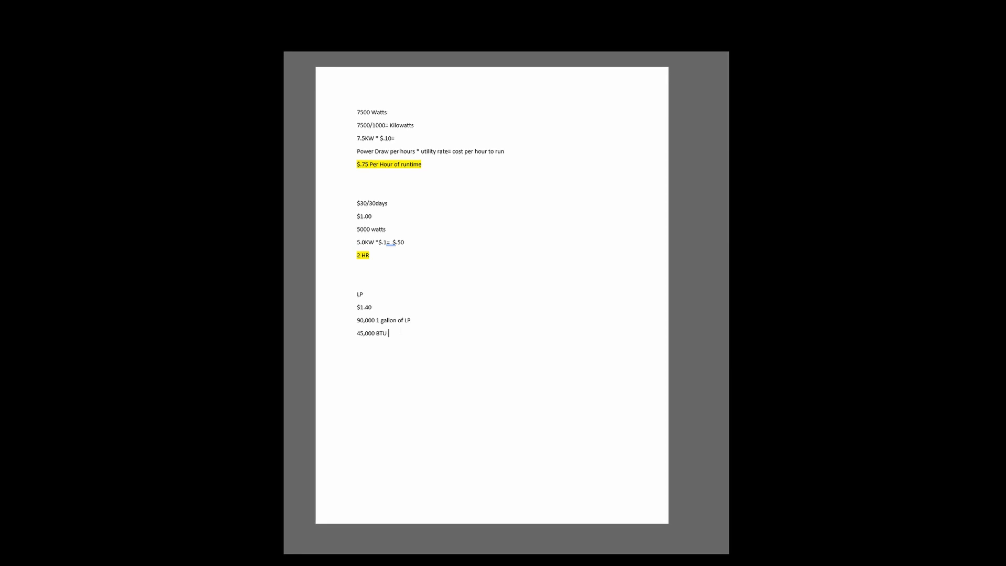
text(=.5)
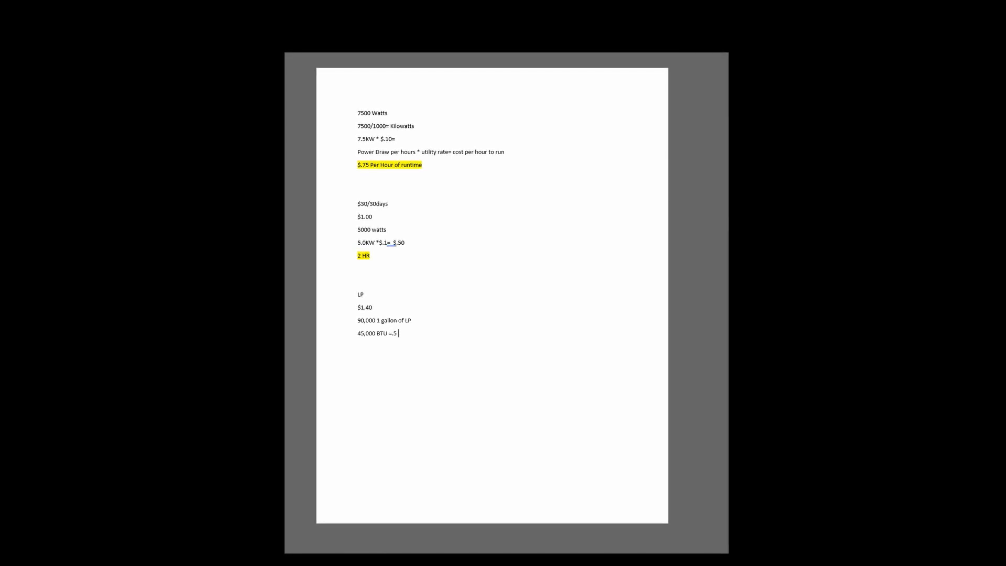
text(gallon per hour)
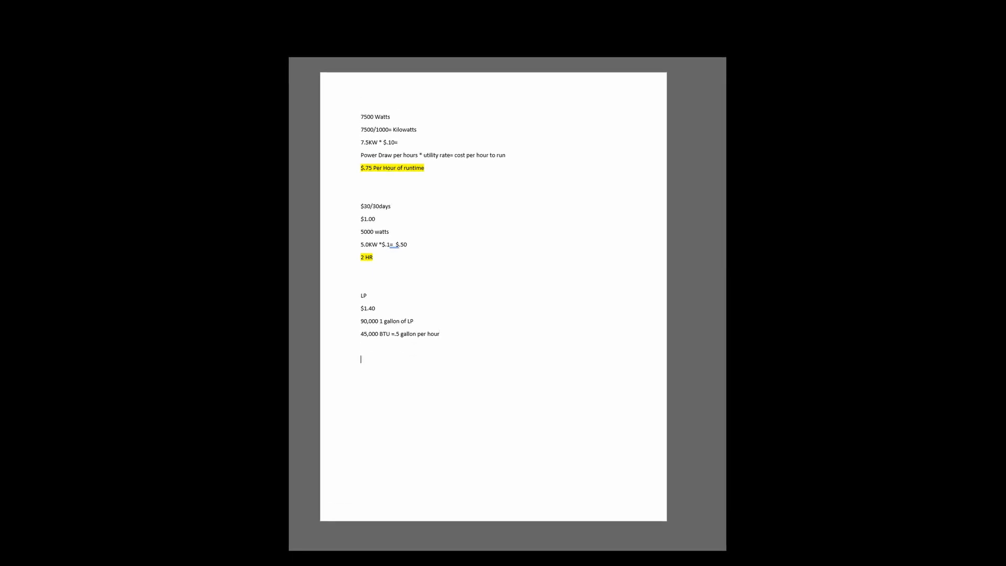
- Write the closing line '1 gallon a day of LP= Daily cost $1.40'
text(1)
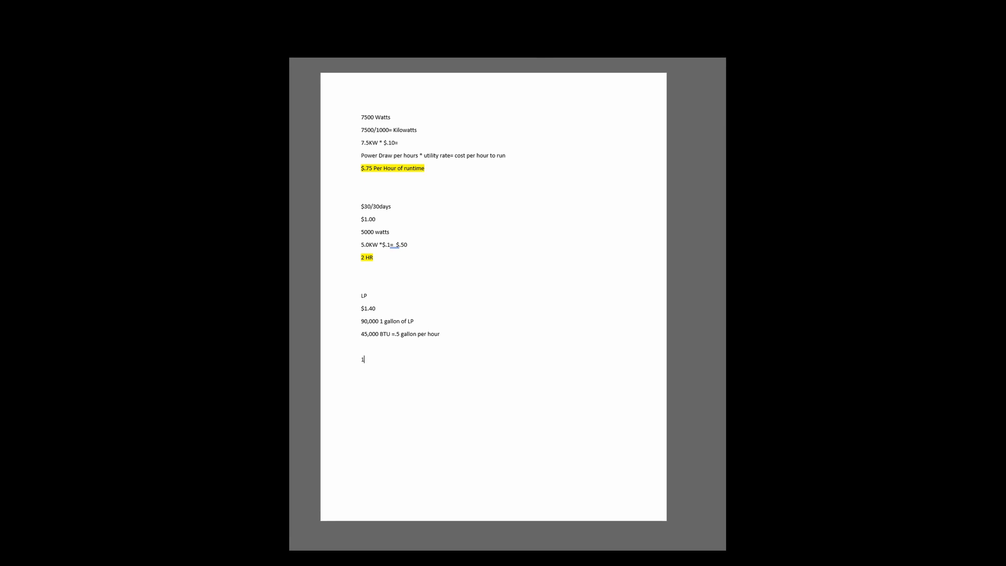
text(gallon d)
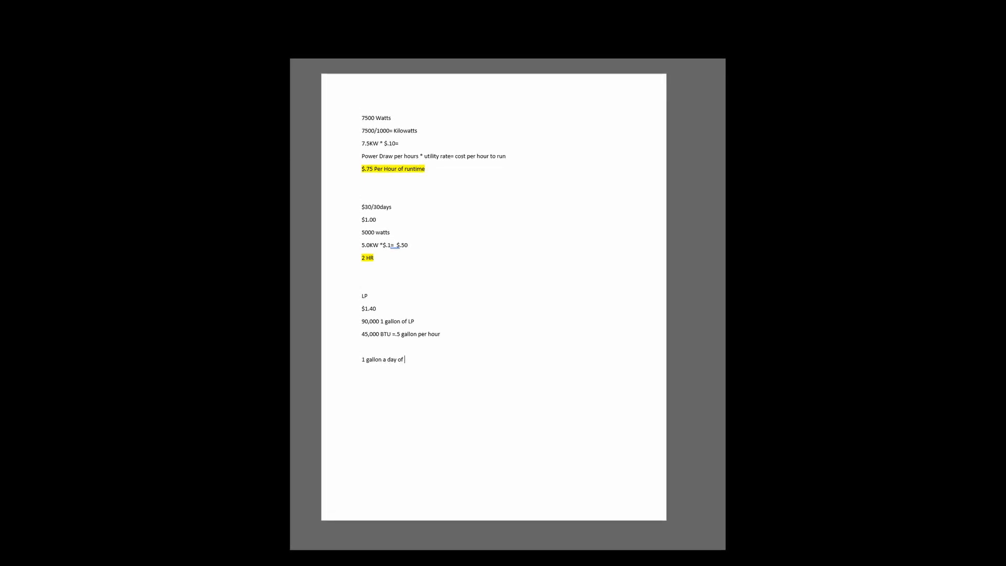
text(LP)
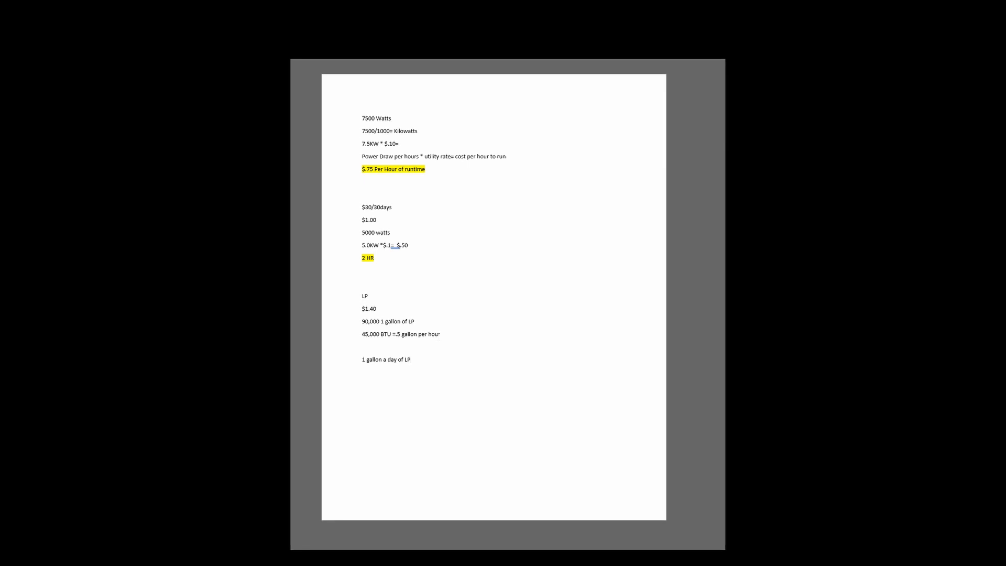
text(=)
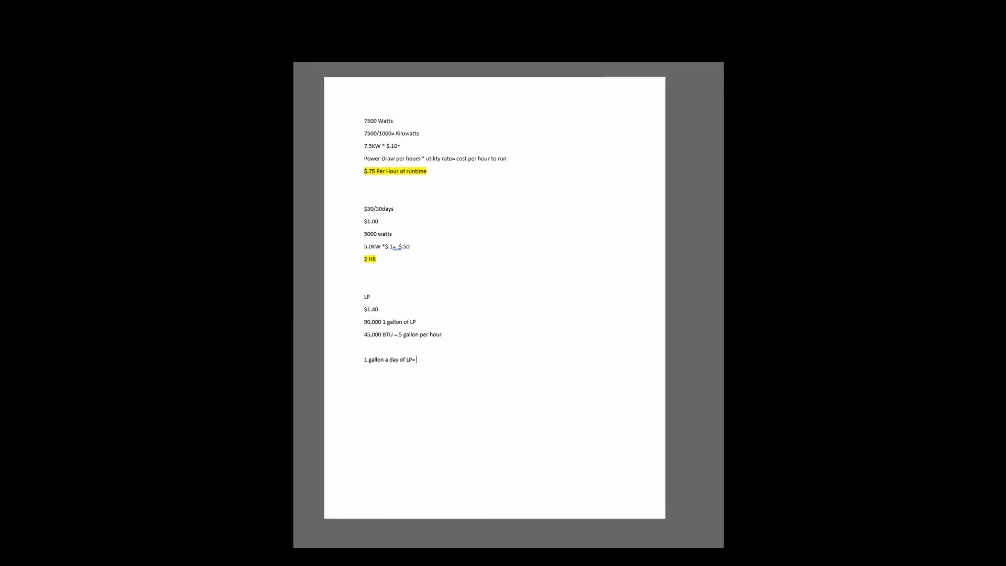
text(Dail)
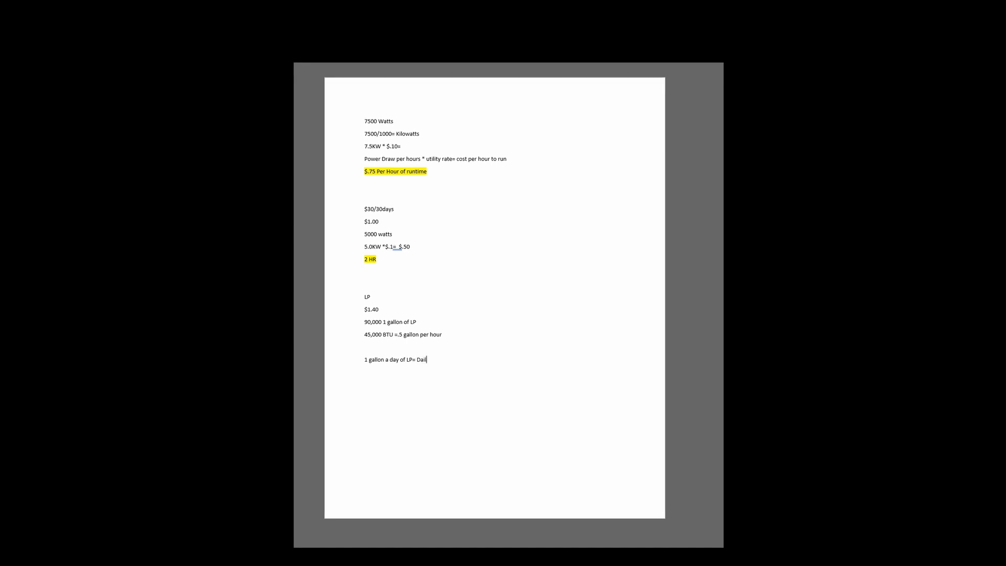
text(y cost $)
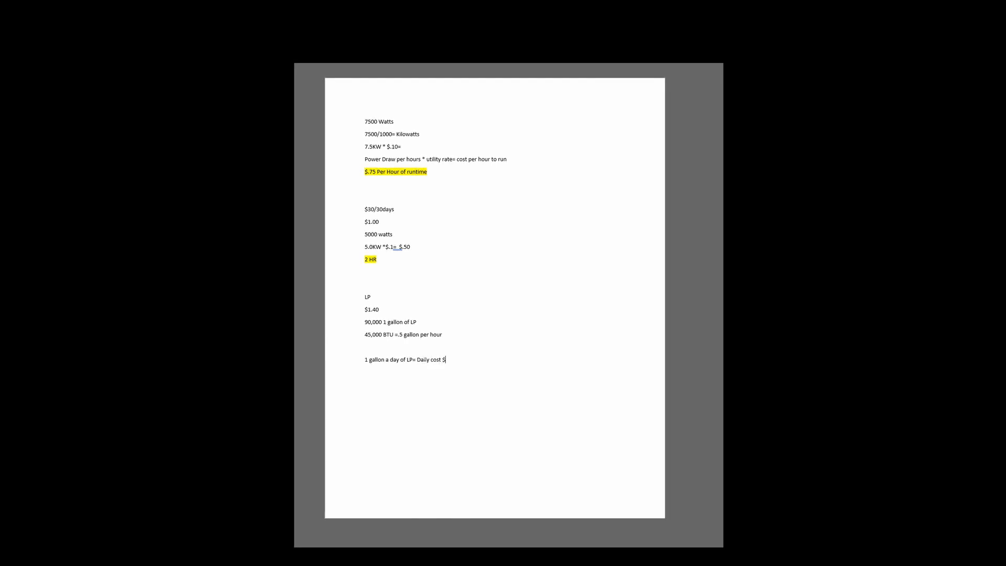
text(1.40)
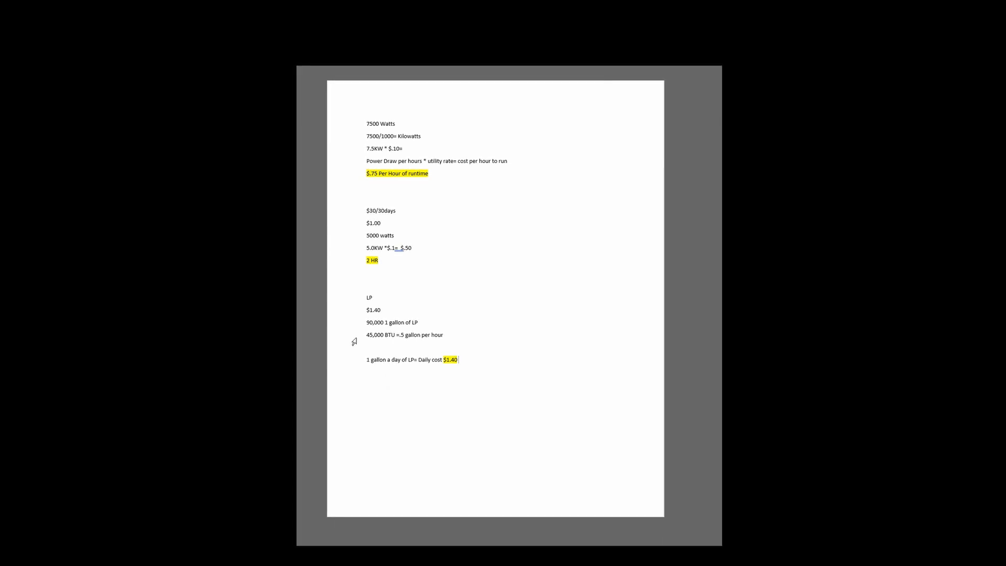
mouse_move(308, 339)
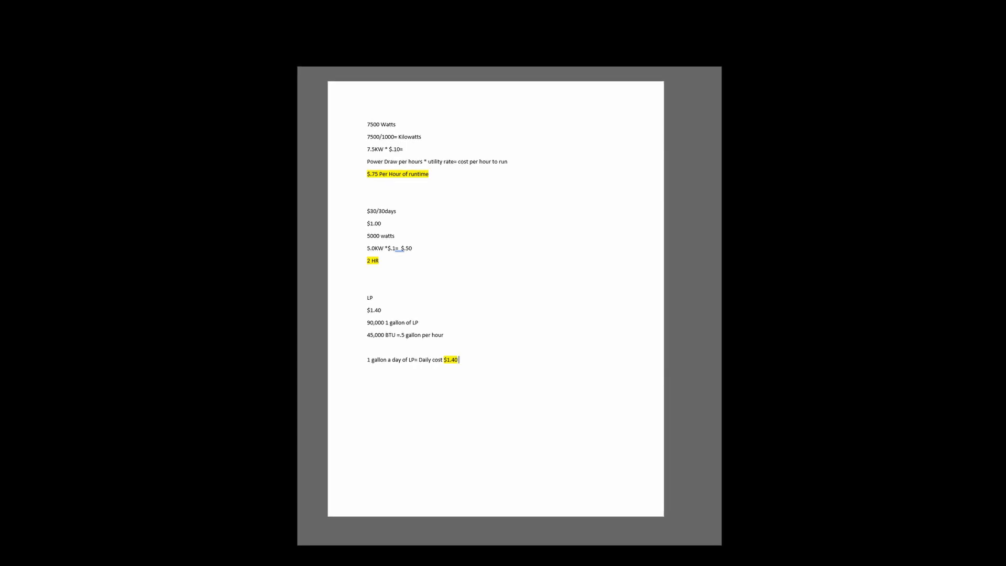
mouse_move(334, 214)
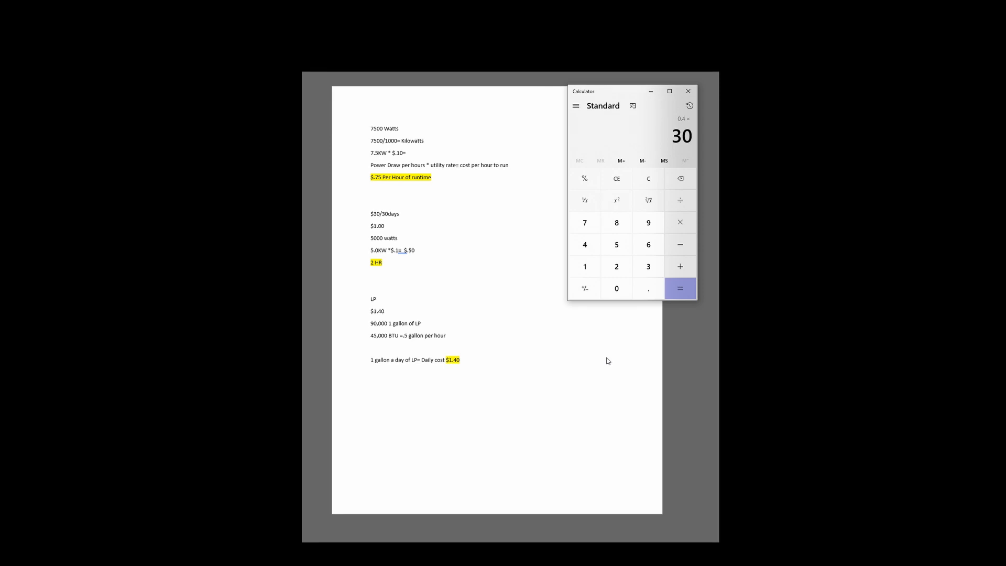
- Get the result of 0.4 × 30, giving 12
click(680, 288)
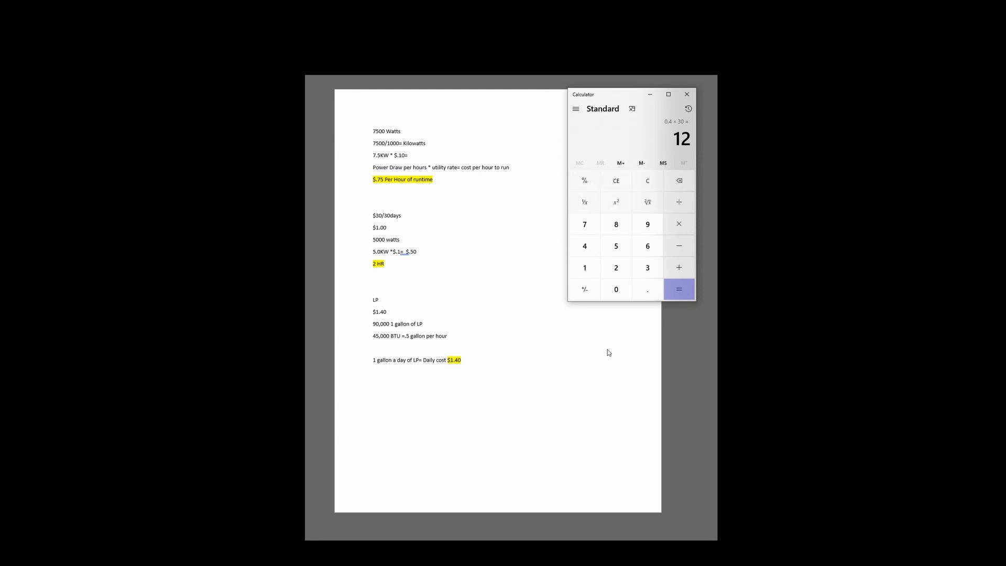
mouse_move(453, 354)
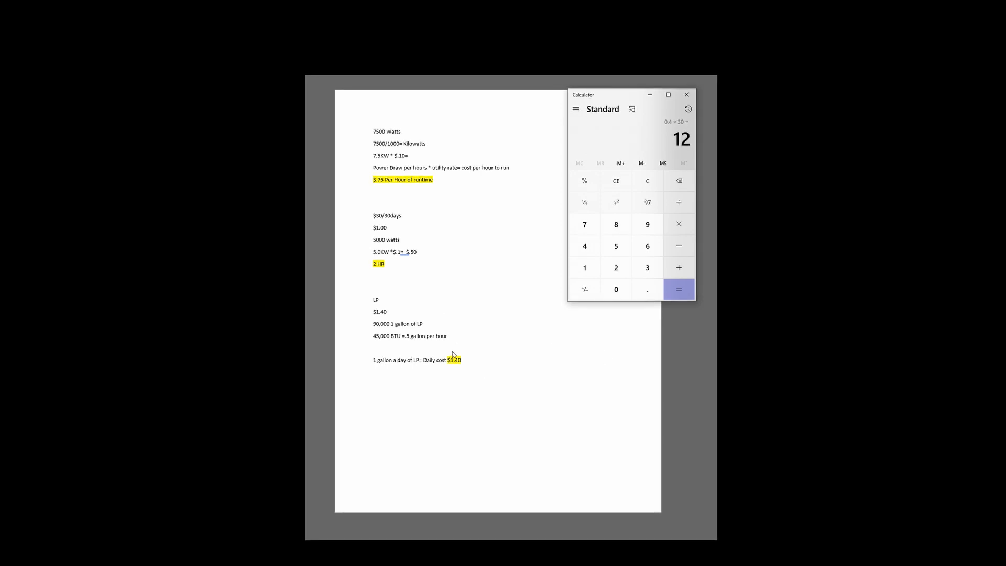
mouse_move(465, 396)
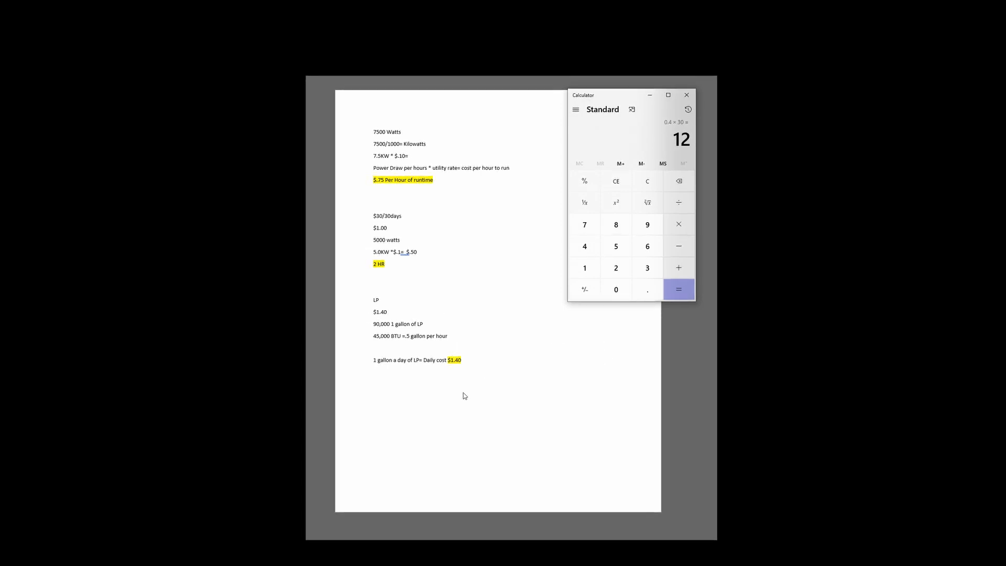
mouse_move(459, 312)
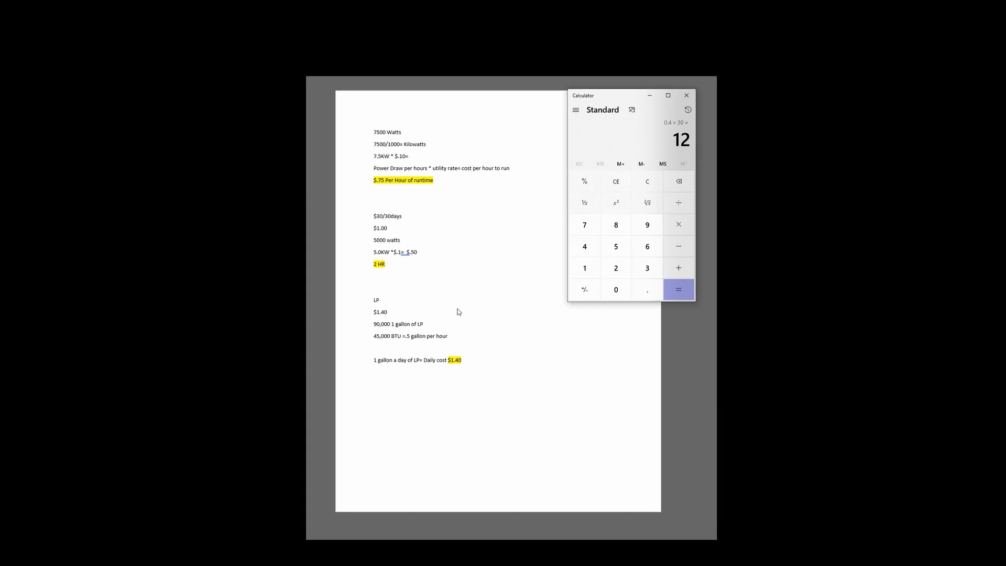